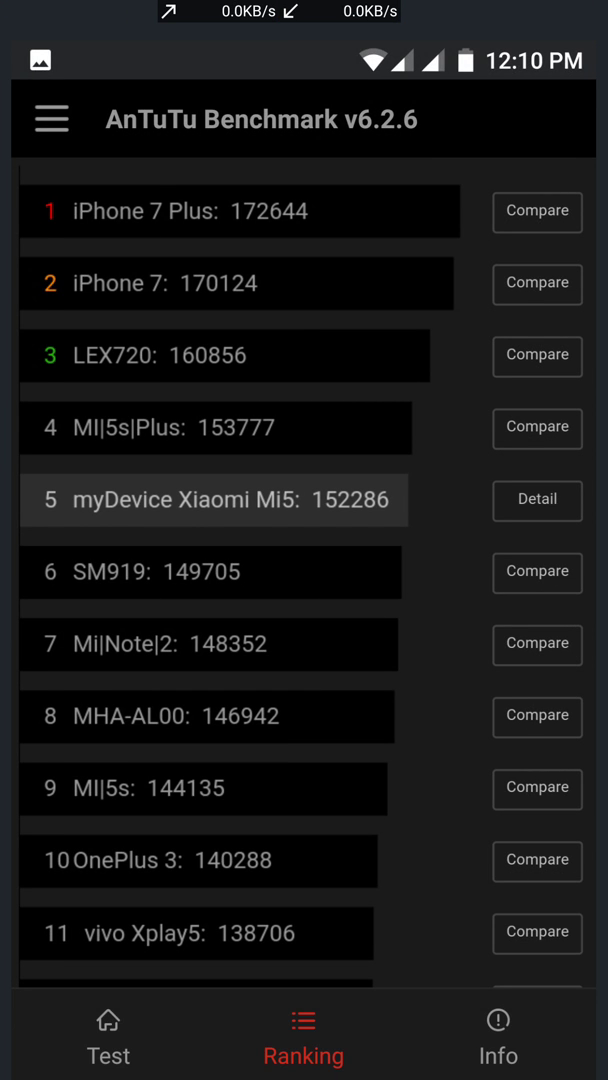
Step: View the Xiaomi Mi5's detailed AnTuTu score breakdown (UX 45835, CPU 32038)
left_click(536, 500)
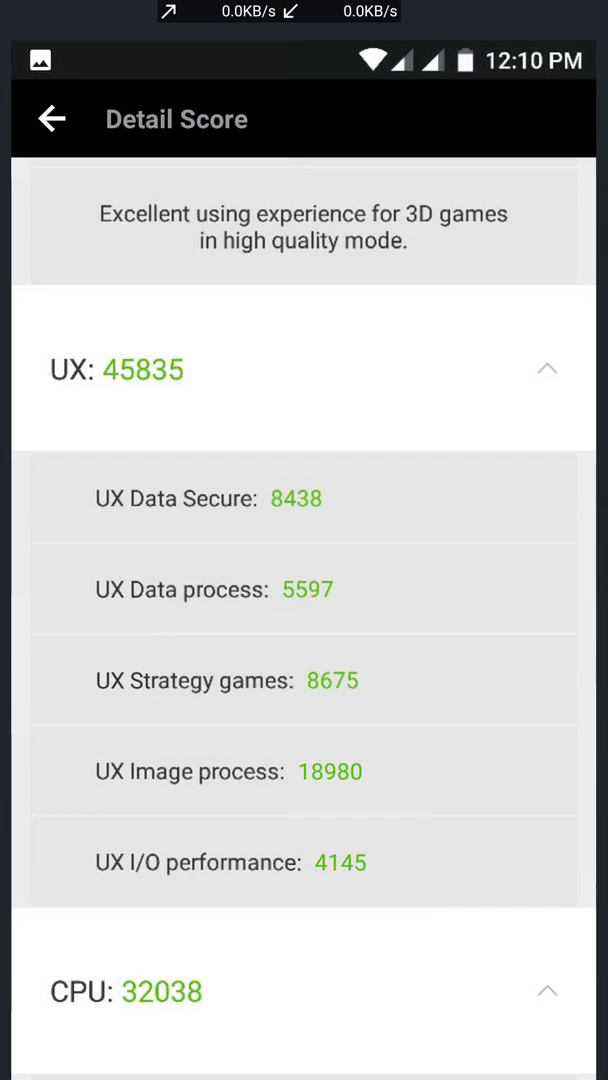
scroll("down", 3)
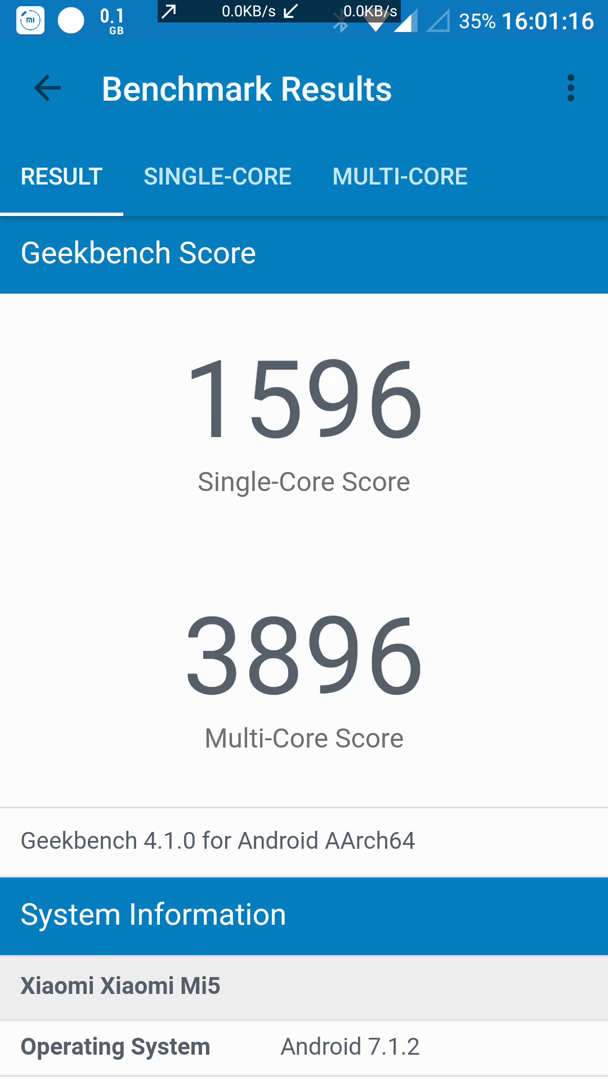
Step: Review the full Geekbench result breakdown, then show the single-core comparison list
scroll("down", 3)
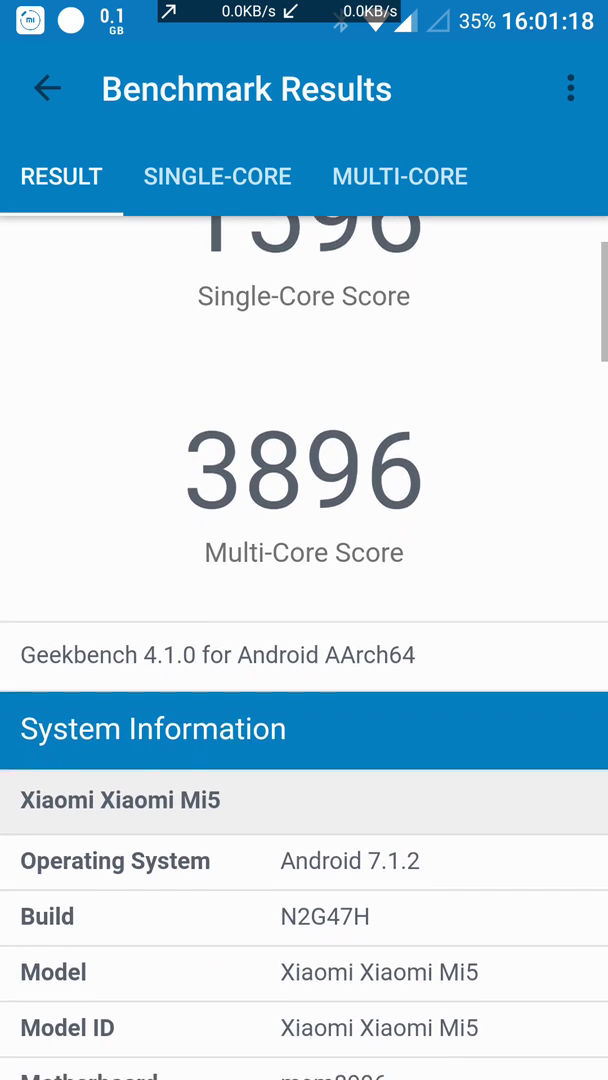
scroll("down", 3)
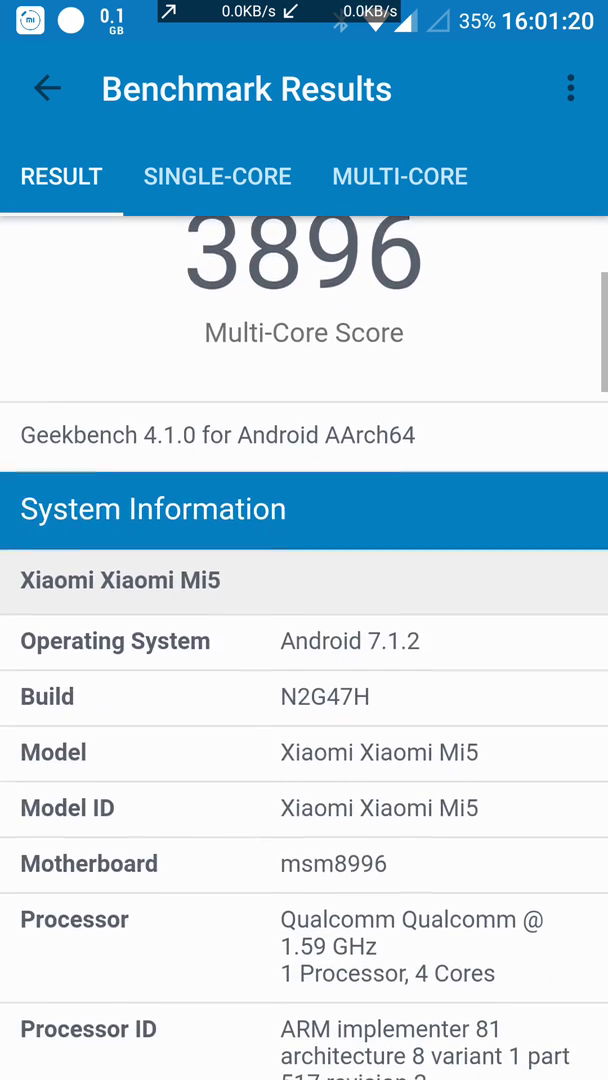
scroll("down", 3)
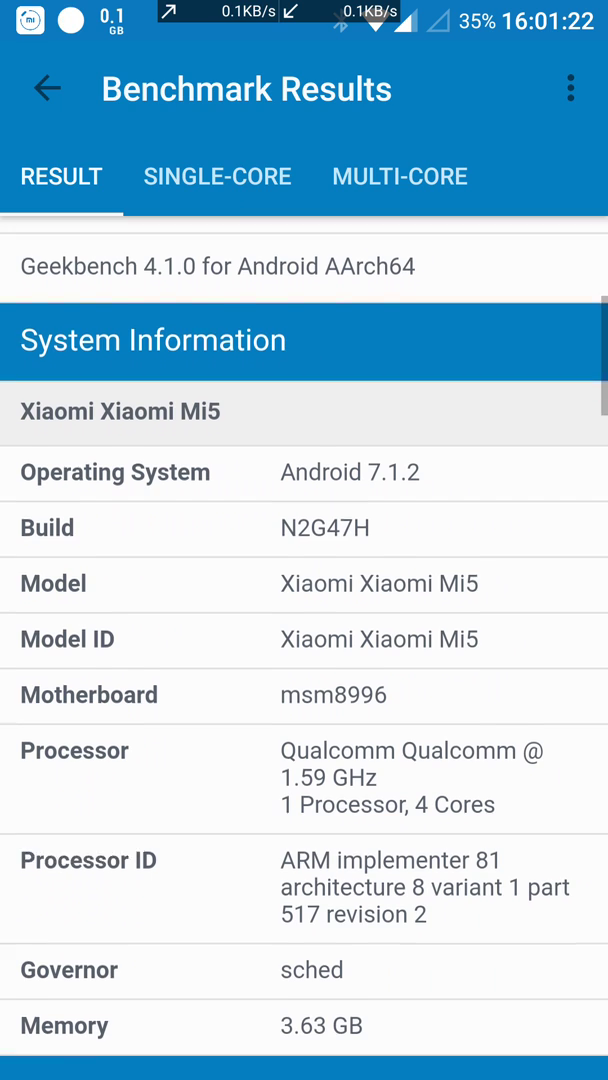
scroll("down", 3)
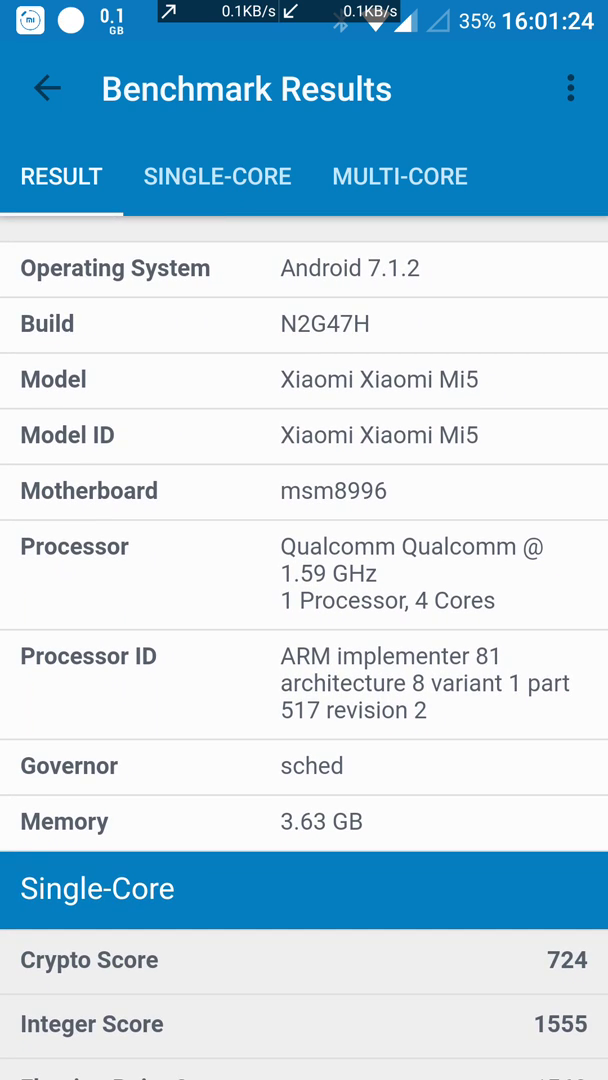
scroll("down", 3)
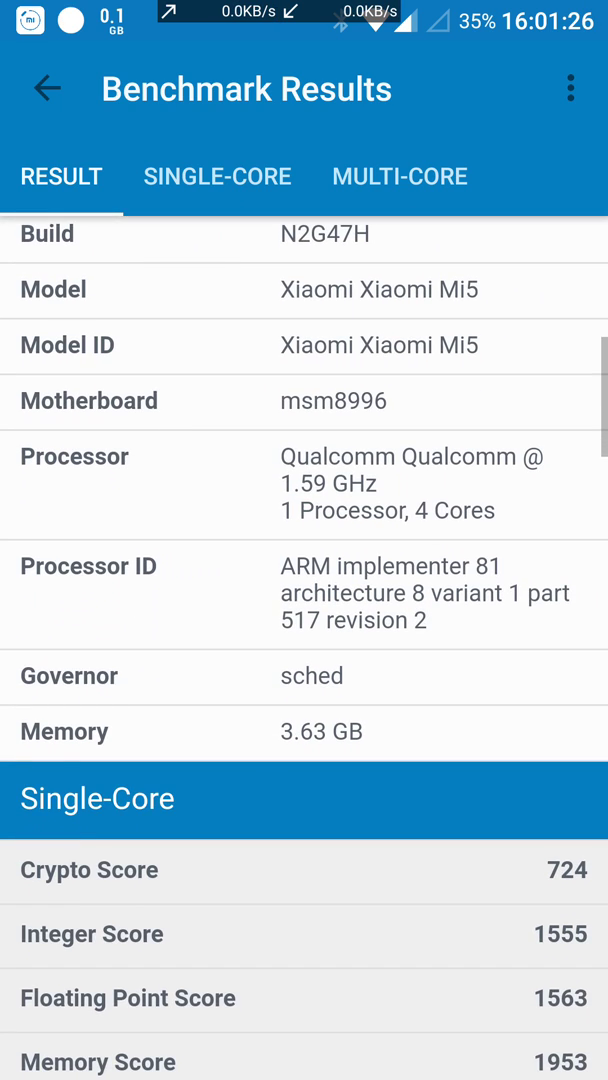
scroll("down", 3)
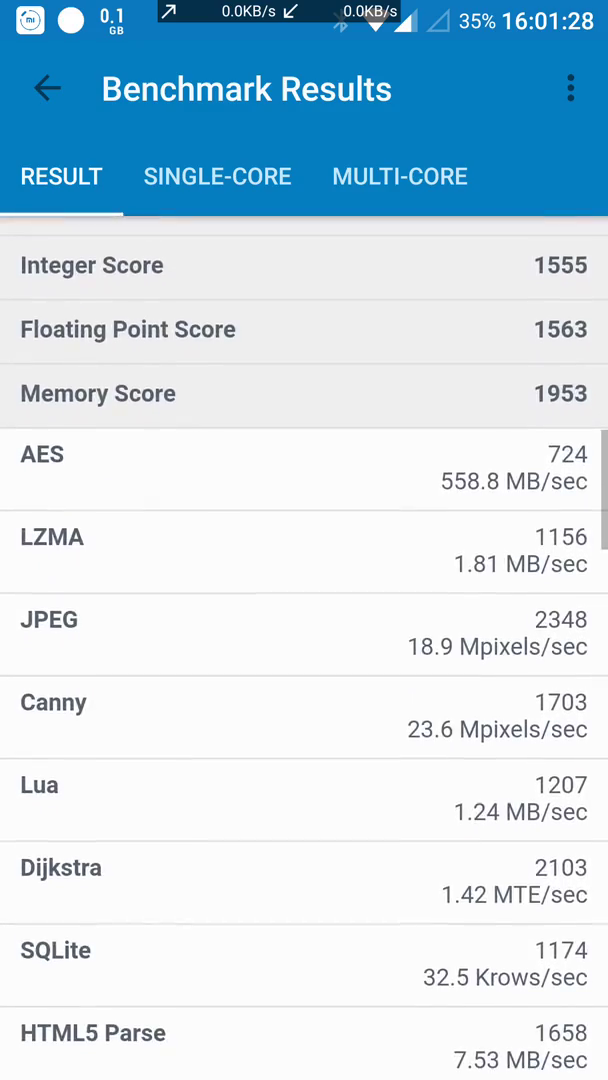
scroll("down", 3)
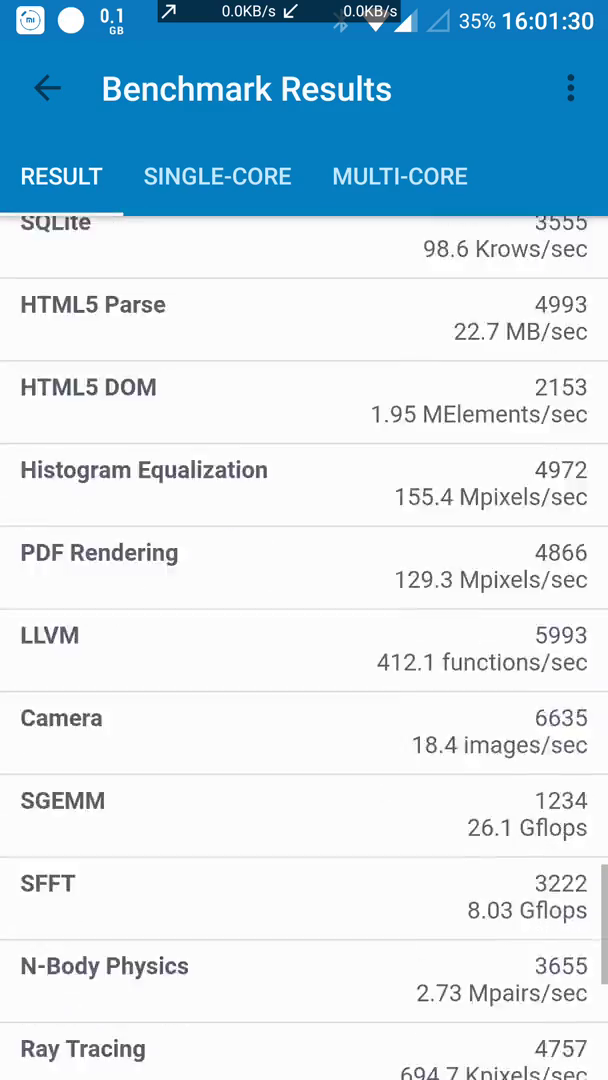
left_click(216, 176)
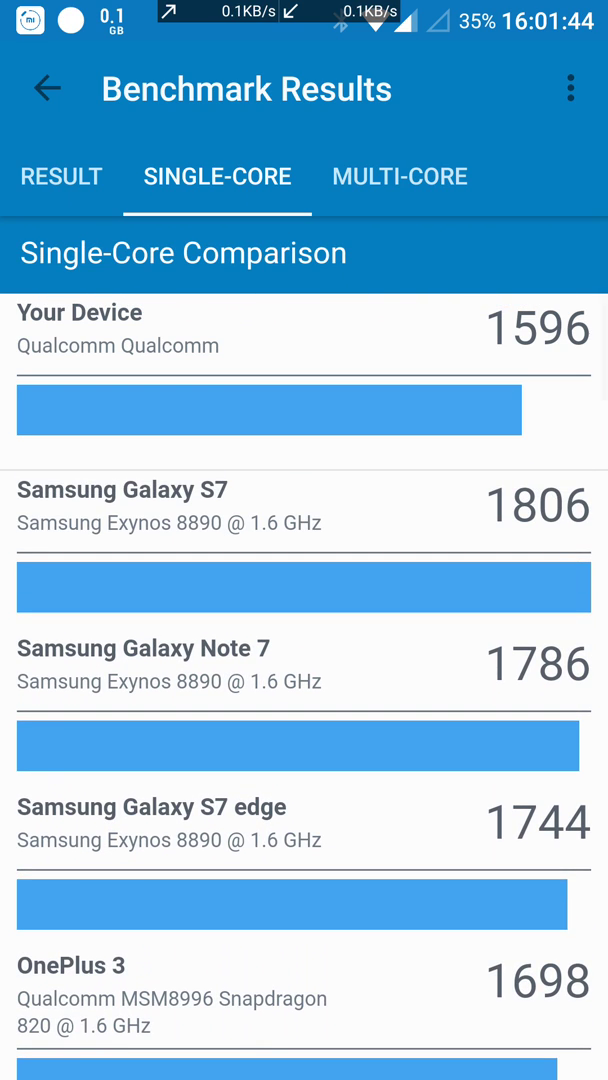
Step: View the multi-core comparison, then return to the overall 1596 / 3896 result summary
scroll("down", 3)
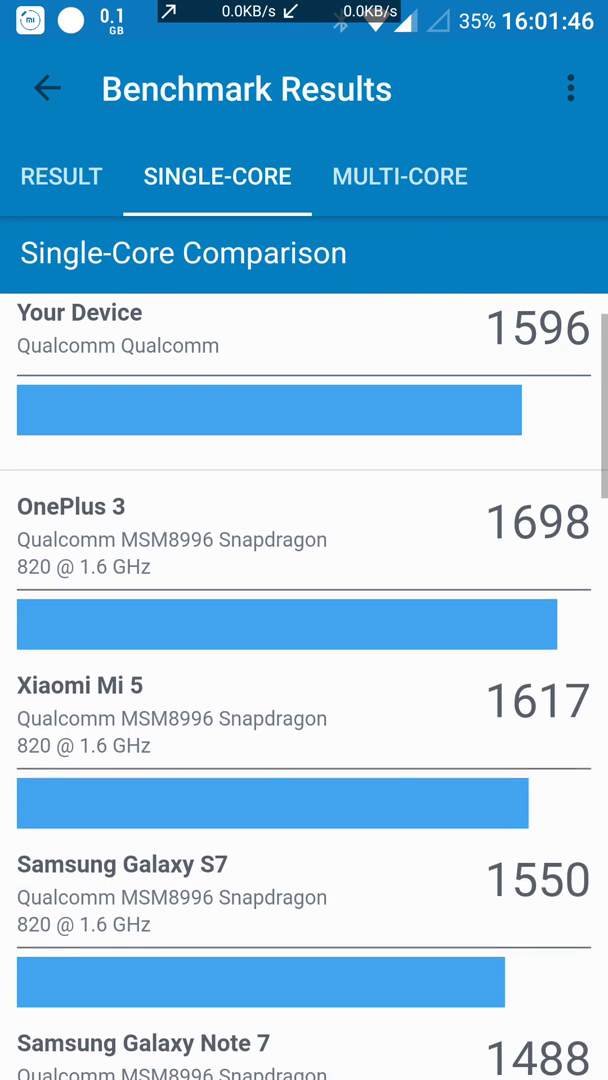
left_click(400, 176)
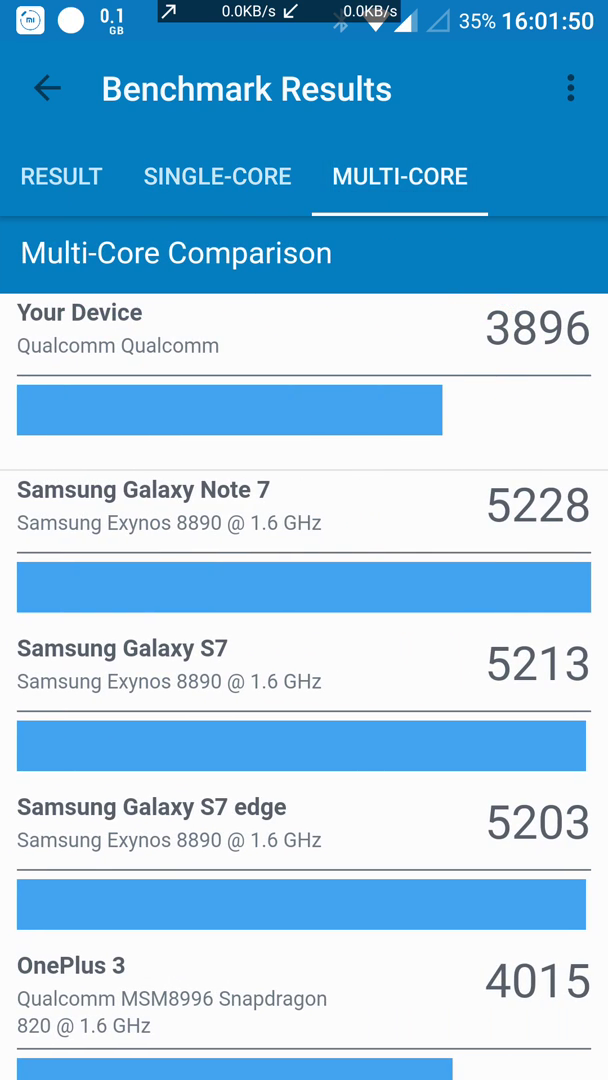
scroll("down", 3)
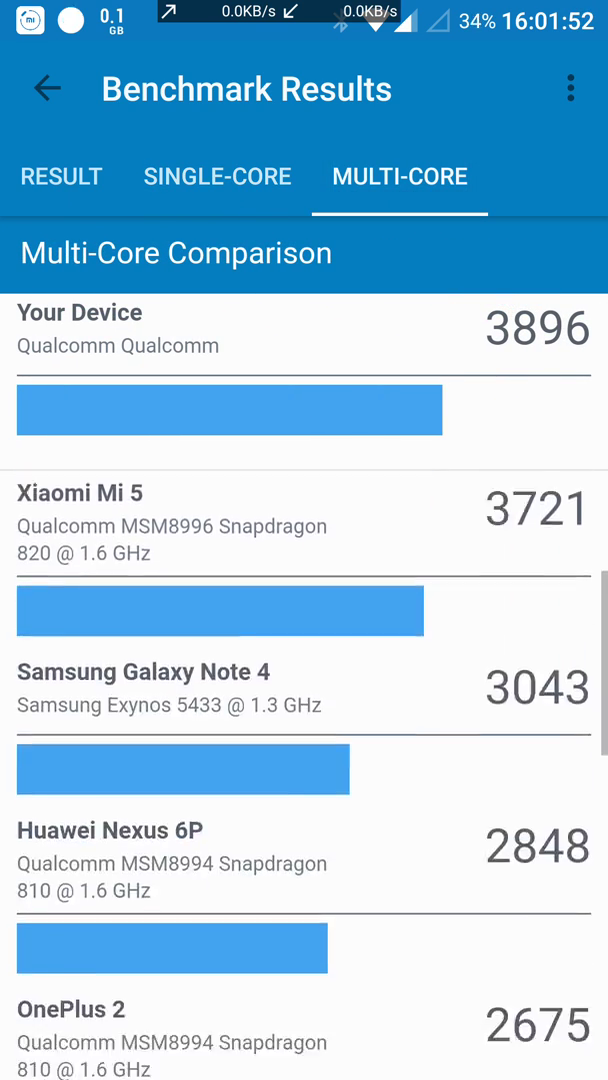
left_click(62, 176)
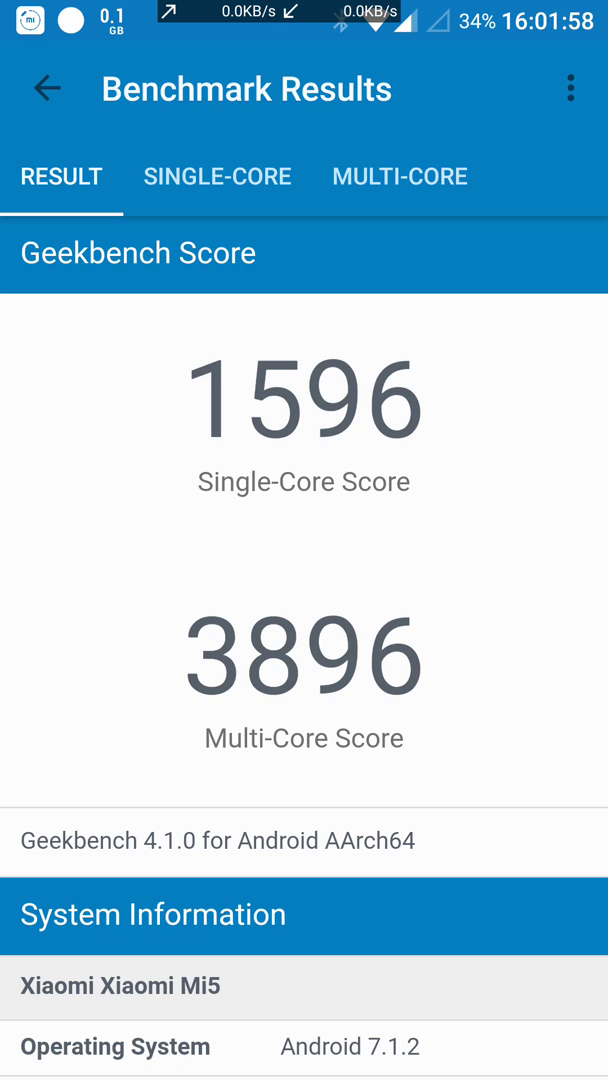
scroll("down", 3)
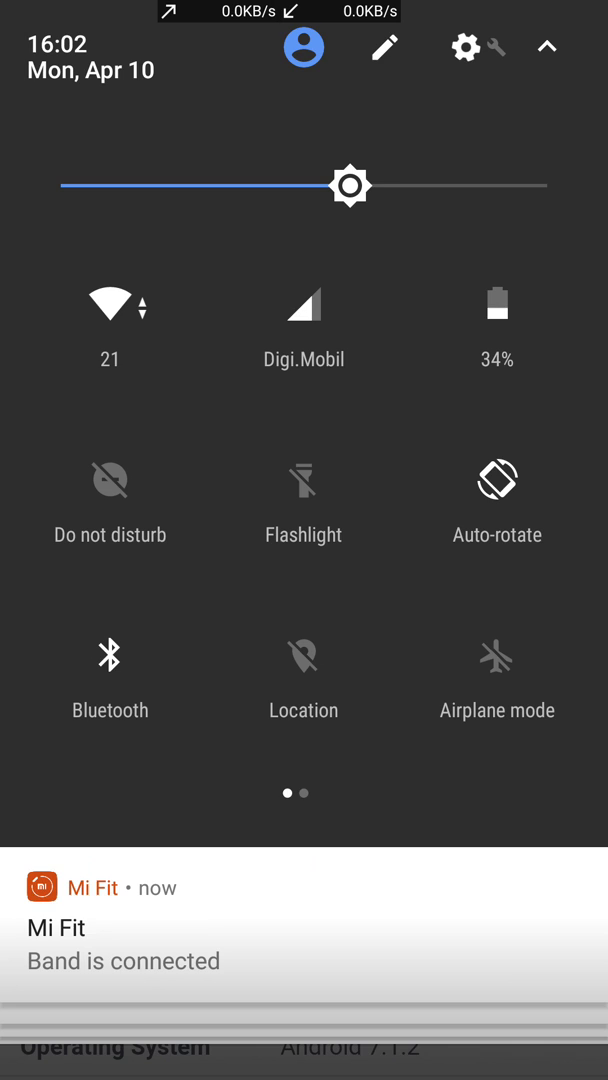
Step: Pull down quick settings and go to Settings via the gear, prompting about System UI Tuner
left_click(544, 48)
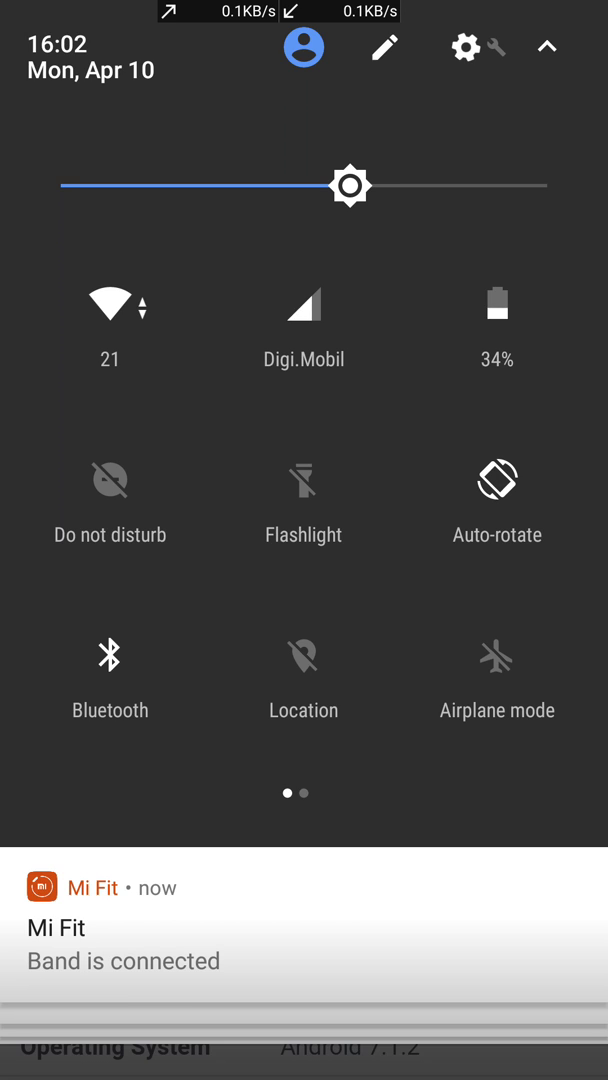
left_click(464, 48)
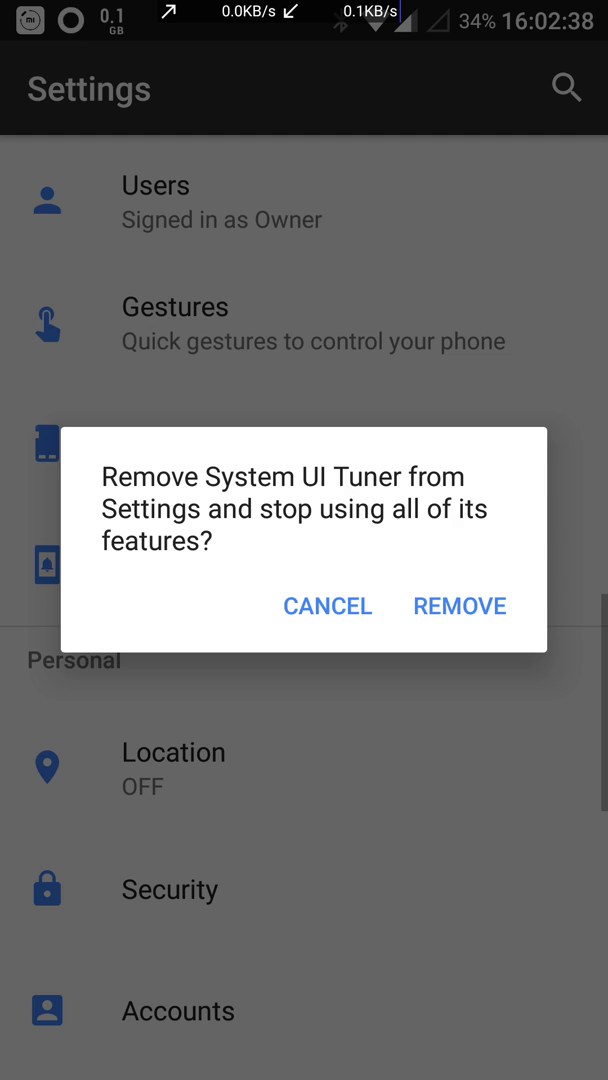
Step: Keep System UI Tuner and view its Battery tuner and Power notification controls
left_click(326, 606)
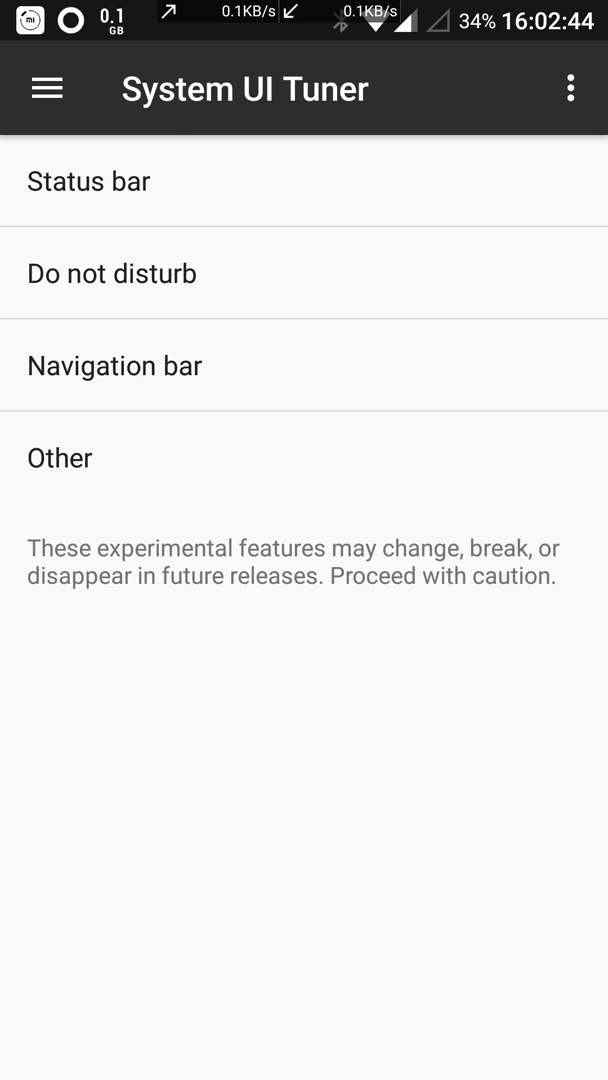
left_click(60, 458)
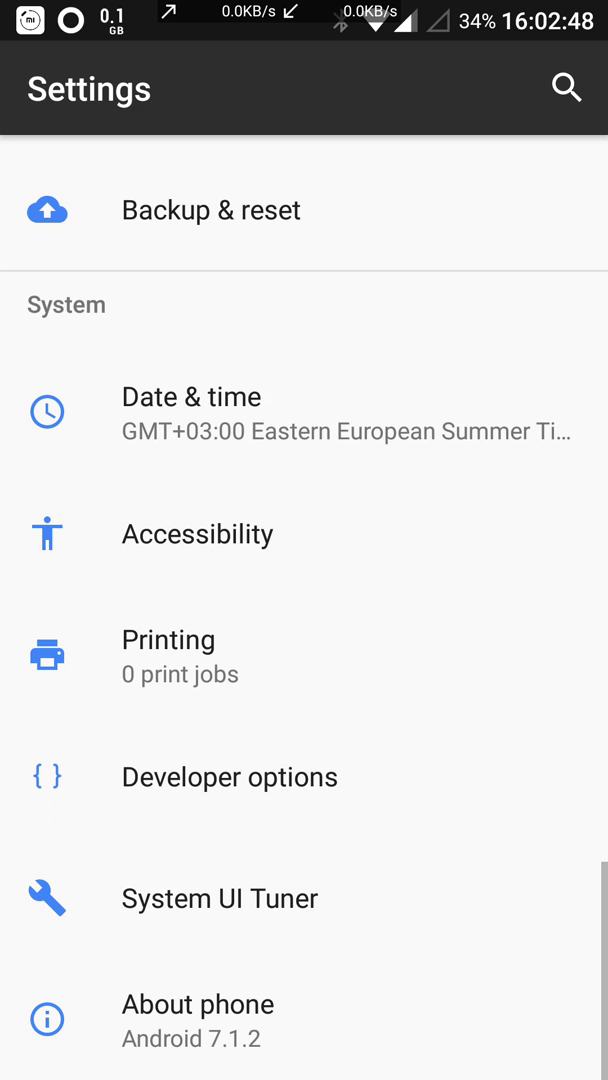
left_click(220, 900)
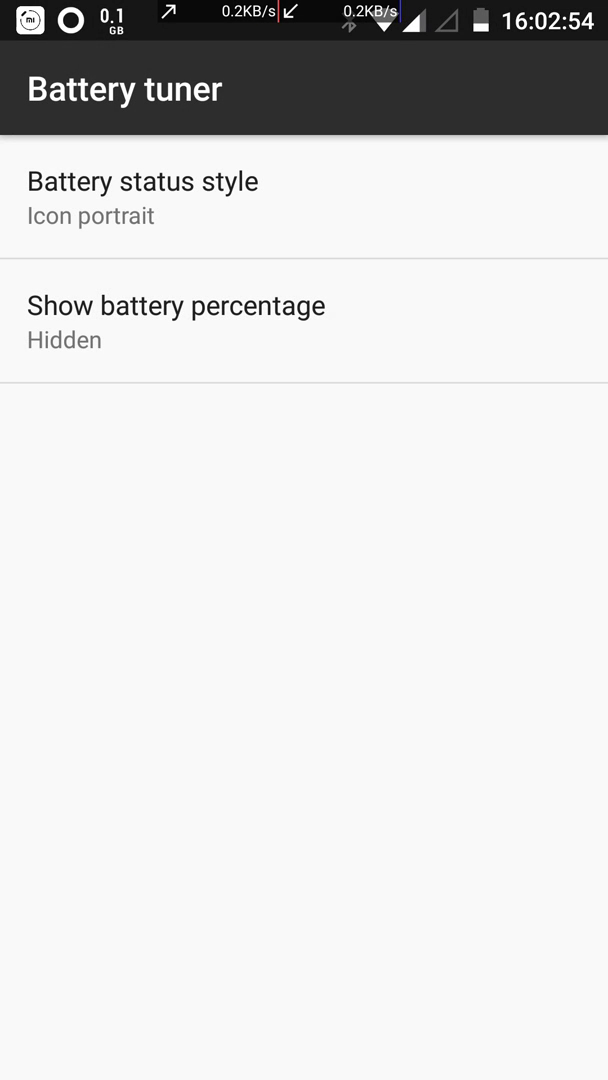
left_click(144, 196)
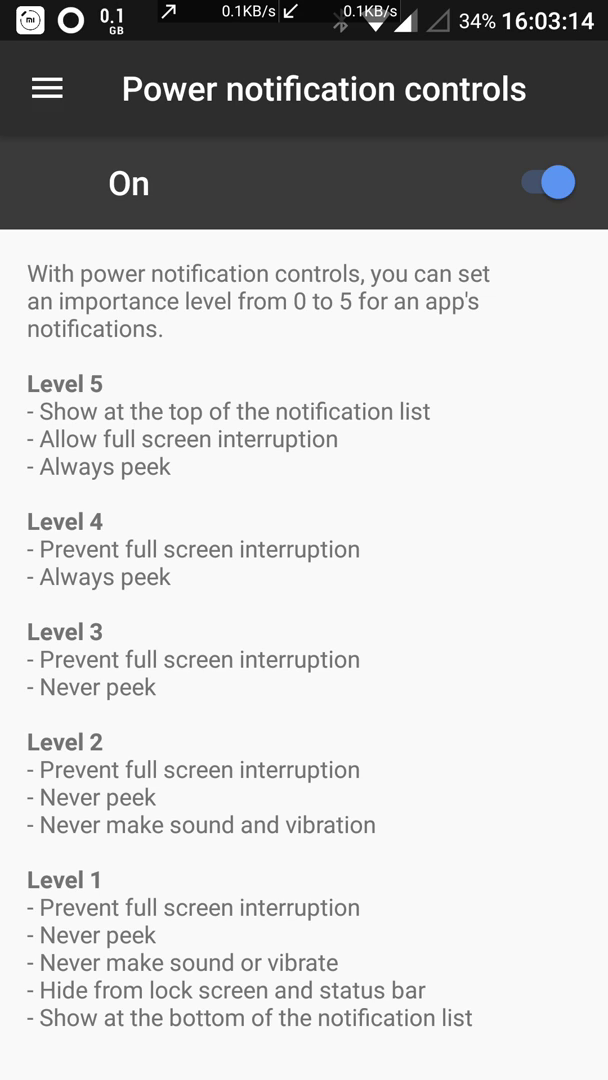
Step: Leave System UI Tuner for the main Settings list and go to About phone
left_click(552, 182)
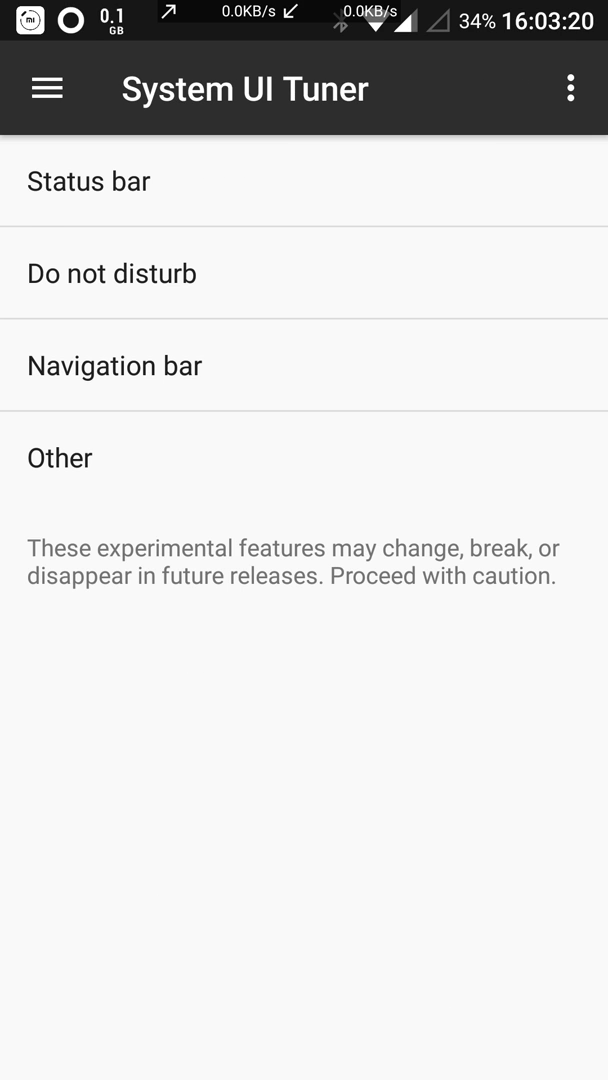
left_click(114, 364)
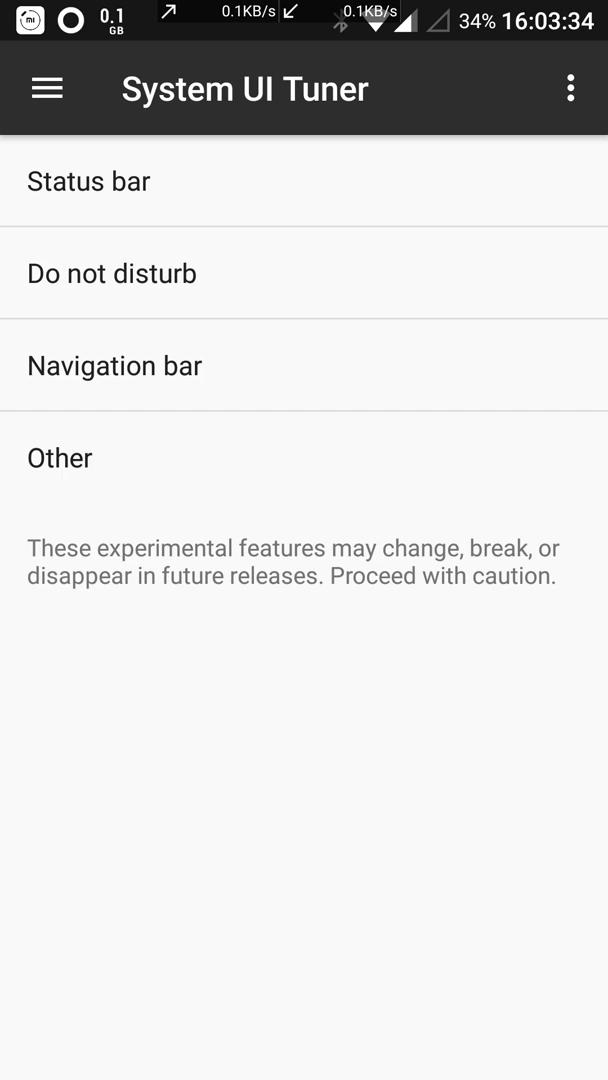
left_click(572, 82)
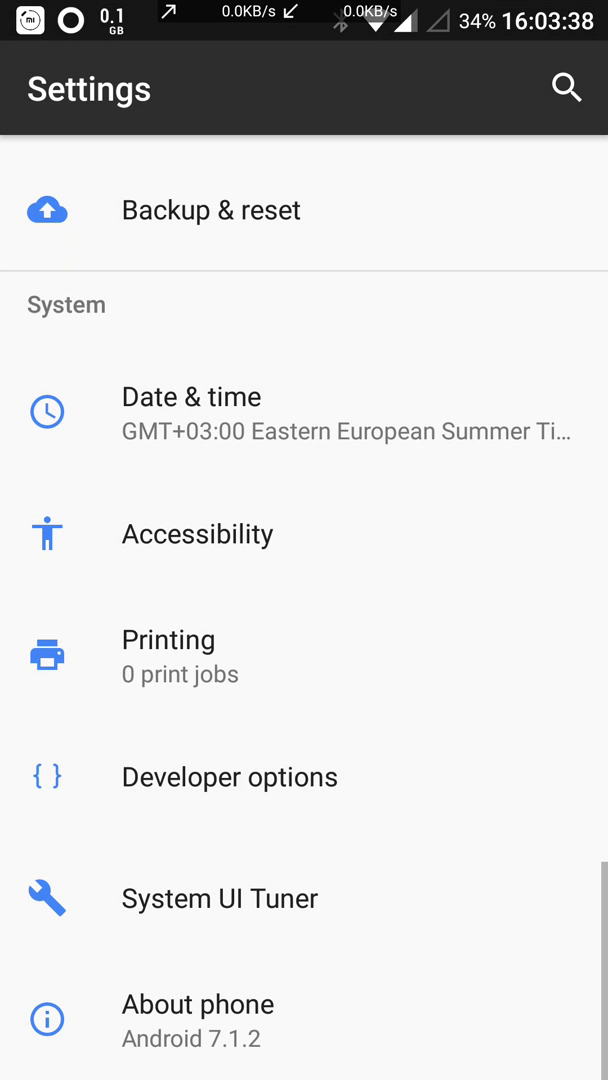
left_click(196, 1004)
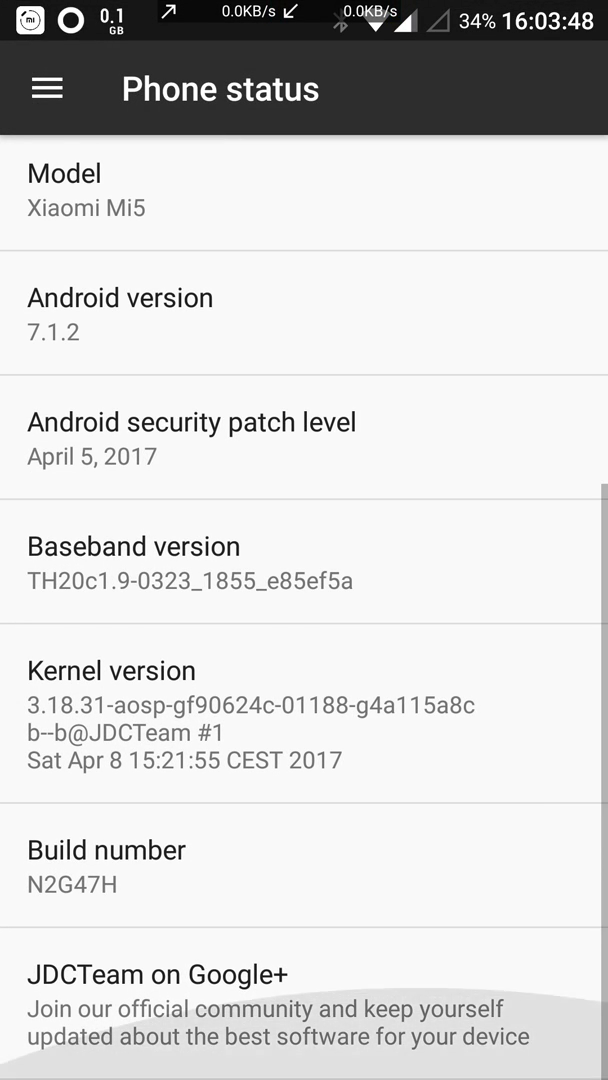
Step: Browse Phone status and the Developer options list with Kill app back button enabled
scroll("down", 3)
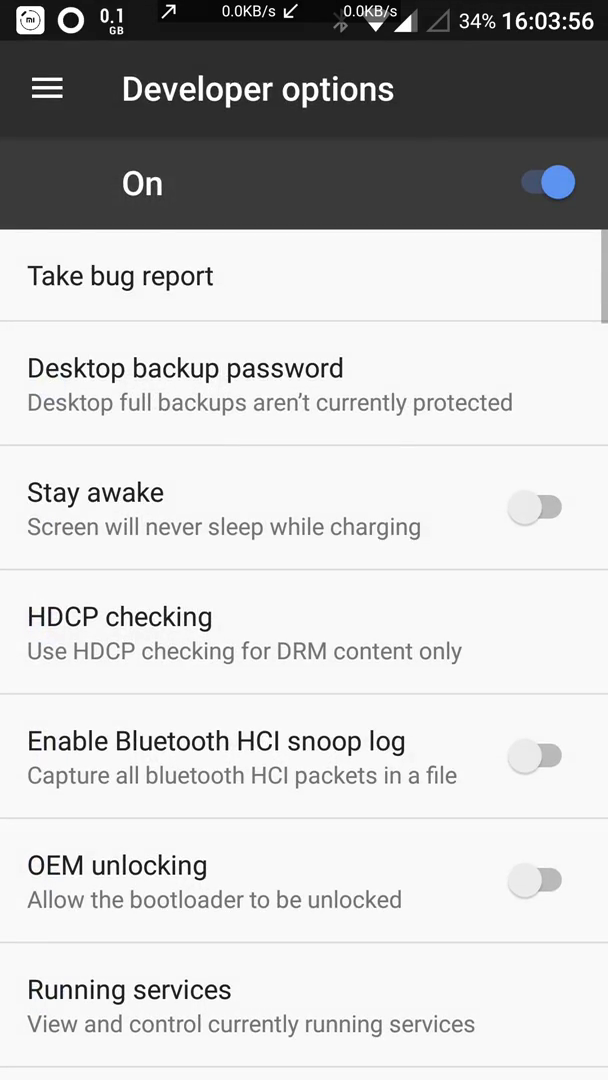
scroll("down", 3)
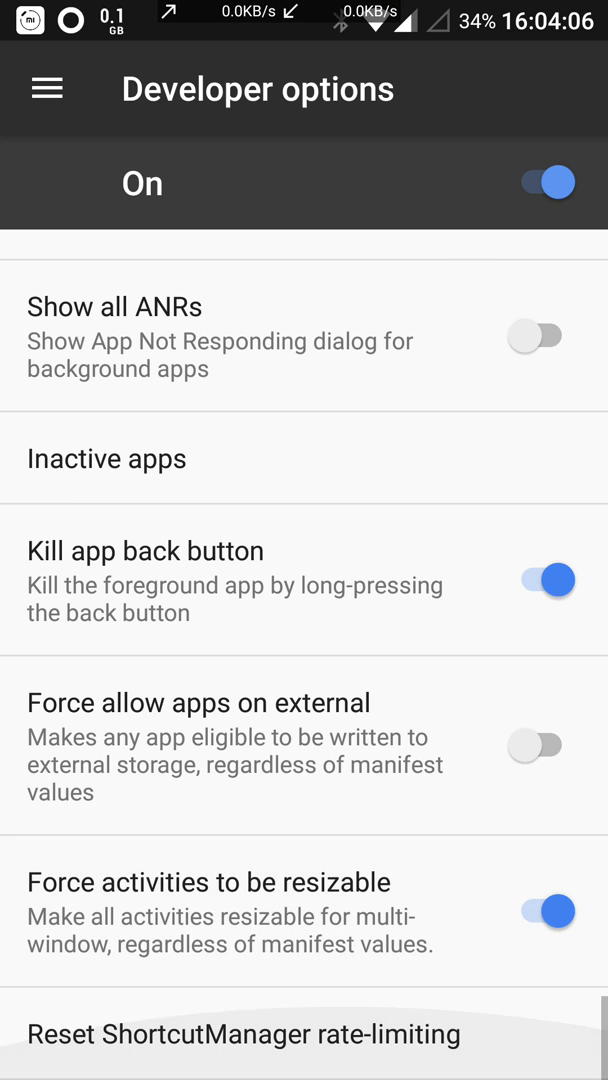
scroll("down", 3)
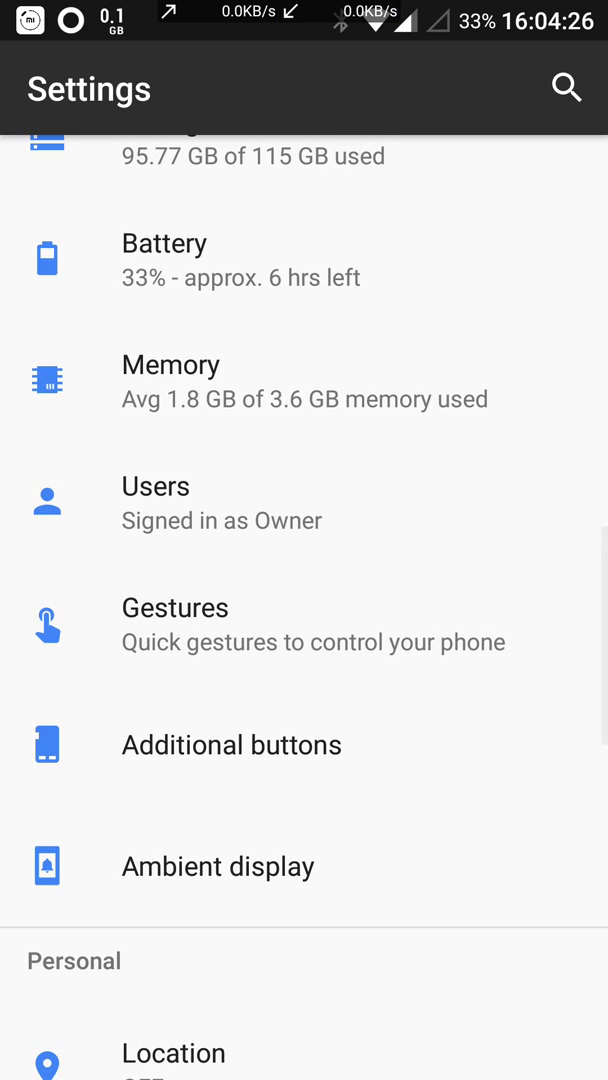
Step: Review the Ambient display toggles, then return to the main Settings list
left_click(174, 608)
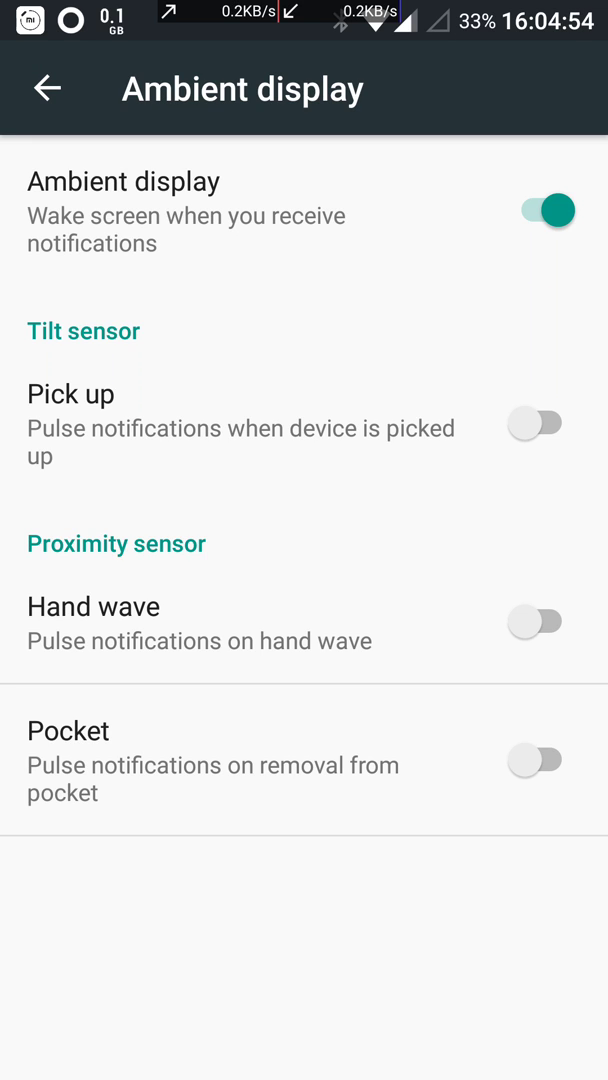
left_click(48, 86)
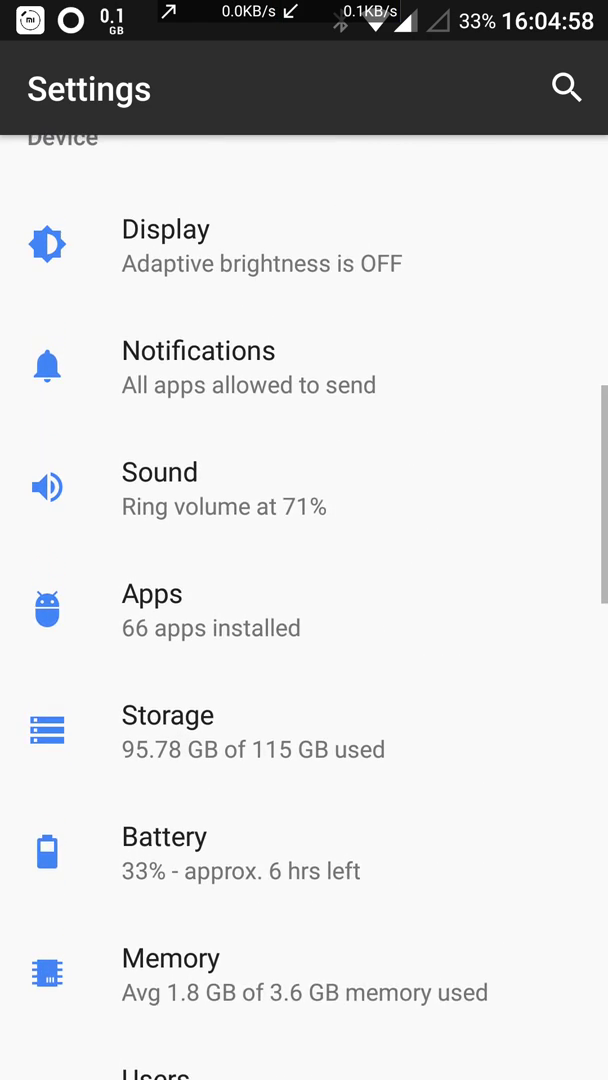
Step: Go to ADM Pro's notification settings and take its importance off automatic
left_click(150, 594)
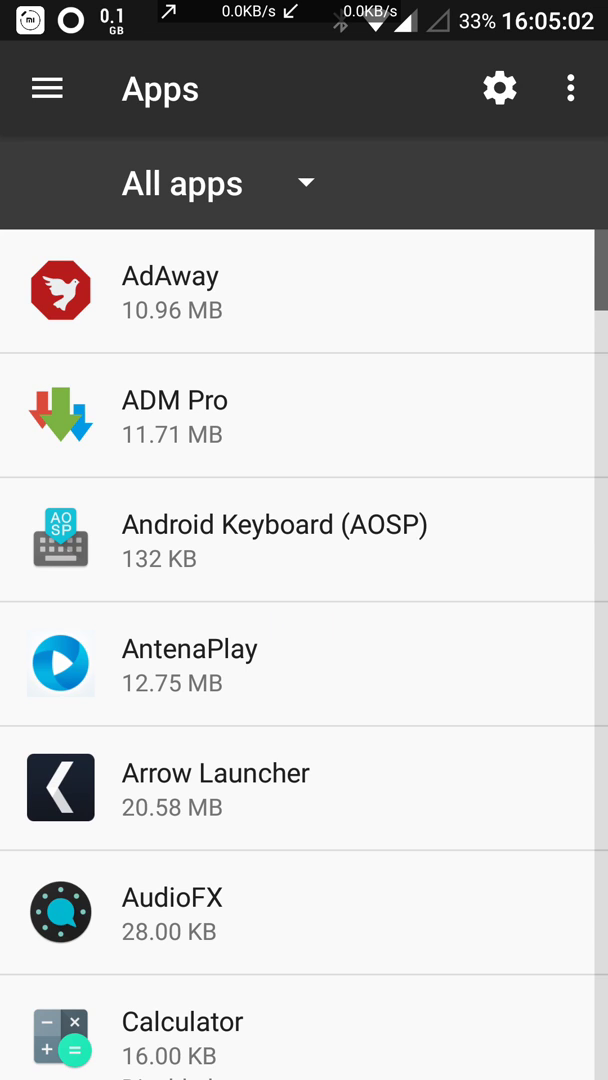
left_click(174, 416)
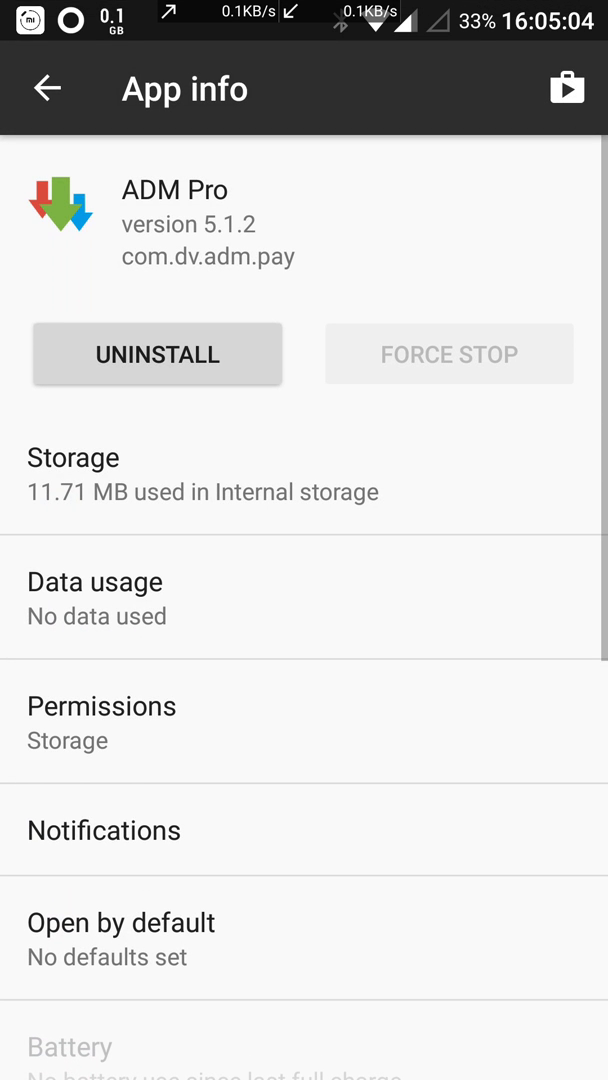
scroll("down", 3)
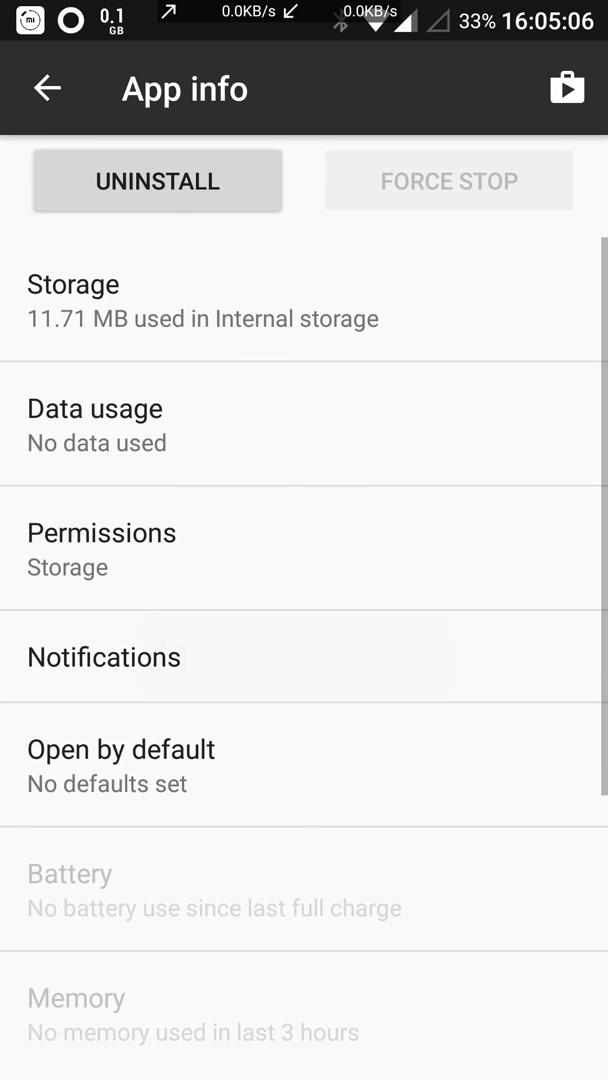
left_click(104, 656)
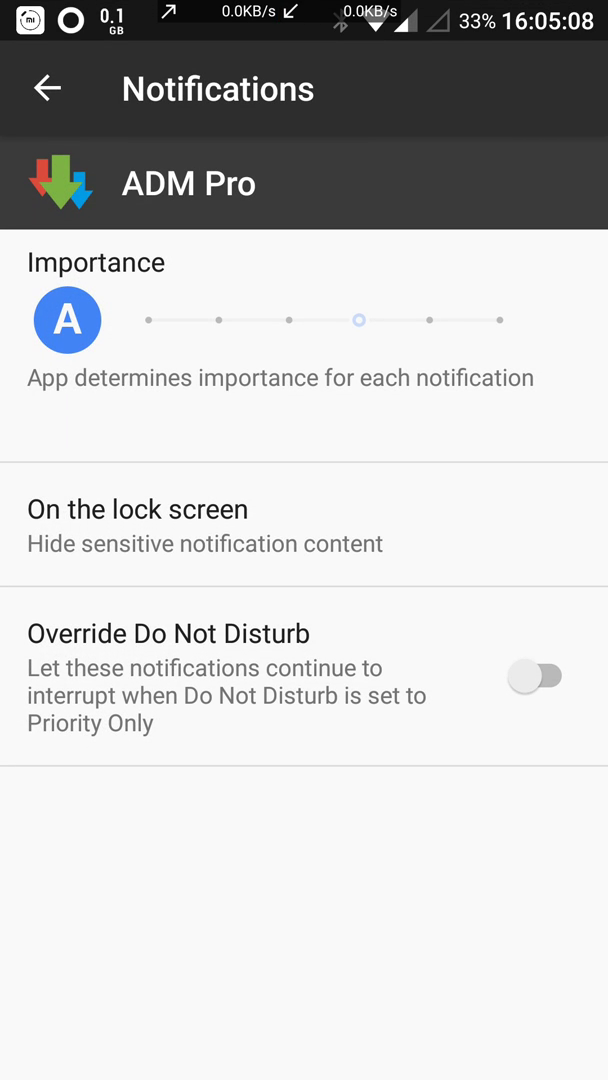
left_click(360, 320)
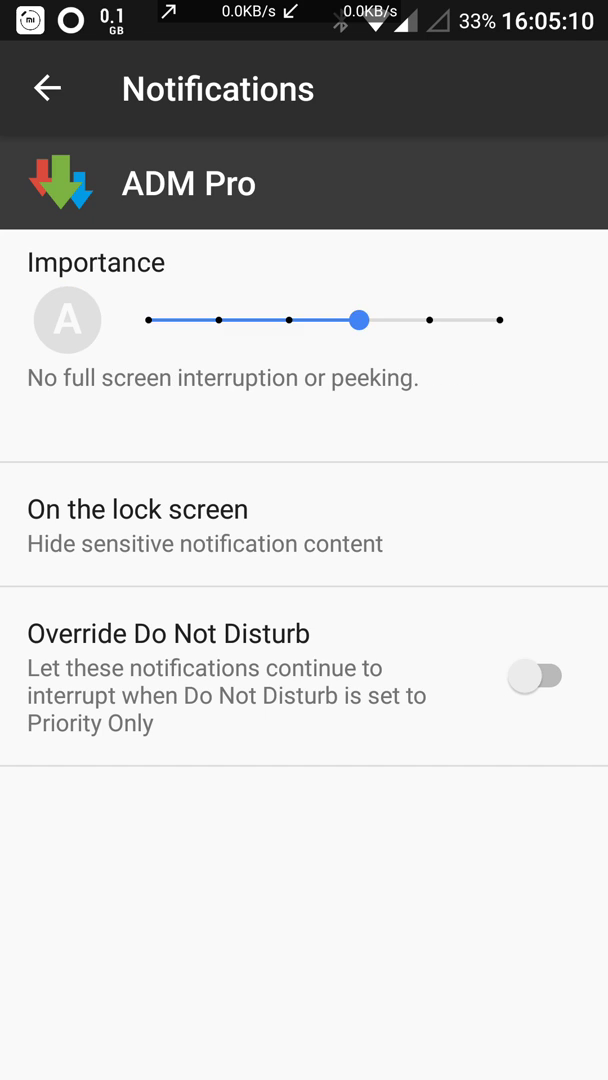
Step: Drag ADM Pro's importance through never, minimal, silent and maximum, then back to app-determined
left_click_drag(360, 320, 288, 320)
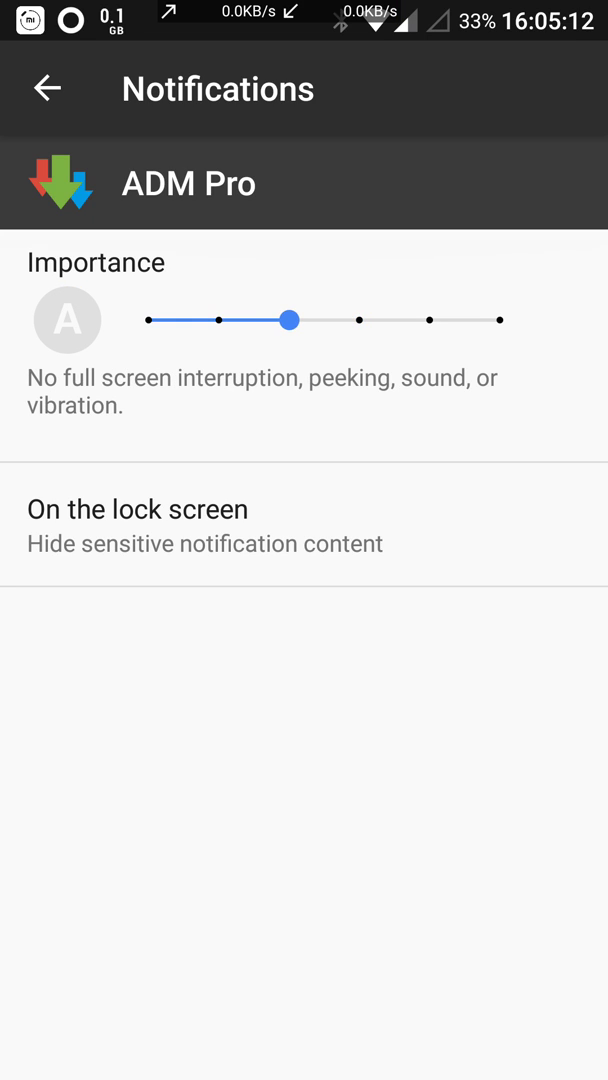
left_click_drag(288, 320, 146, 320)
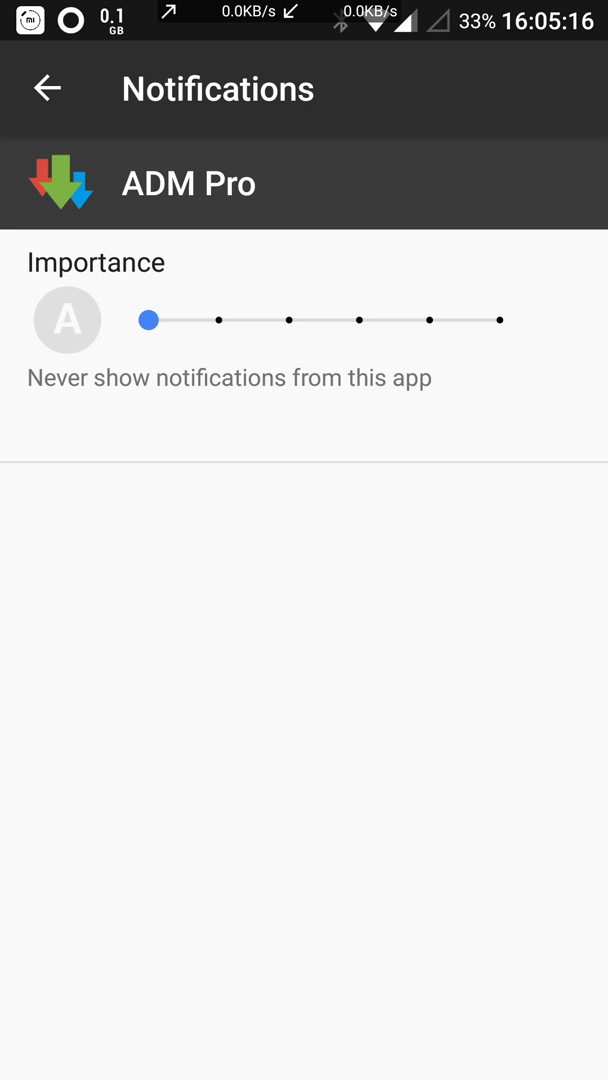
left_click_drag(148, 320, 220, 320)
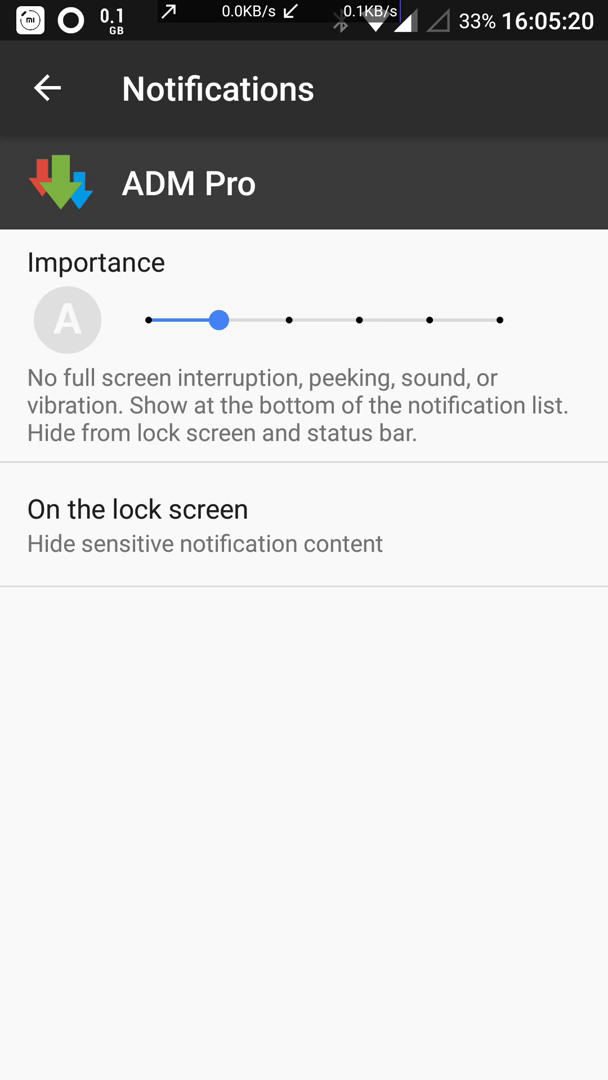
left_click_drag(220, 320, 288, 320)
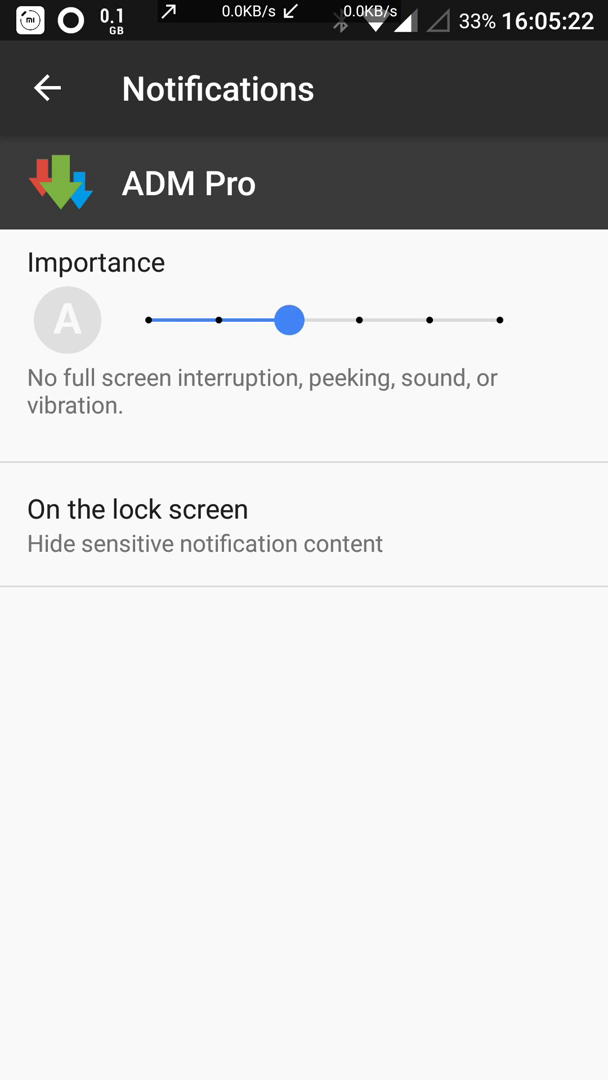
left_click_drag(288, 320, 504, 320)
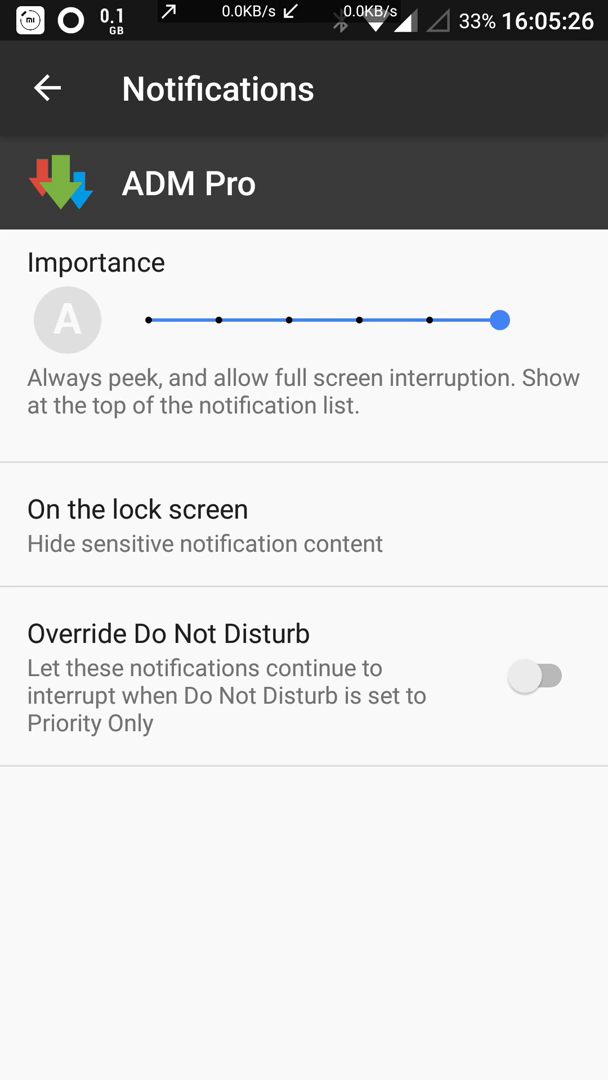
left_click_drag(500, 320, 356, 320)
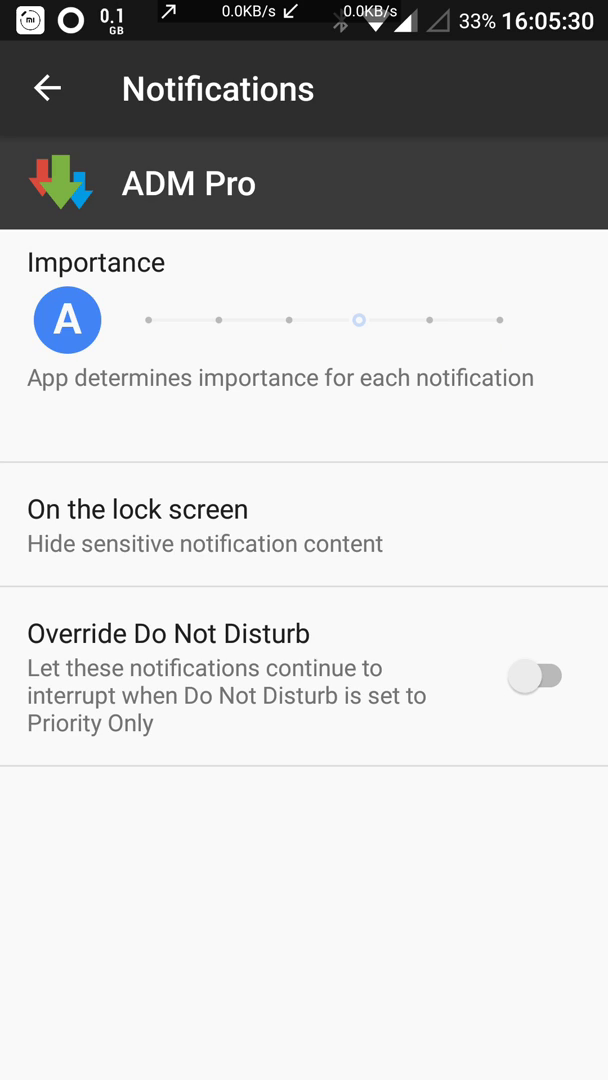
left_click(50, 84)
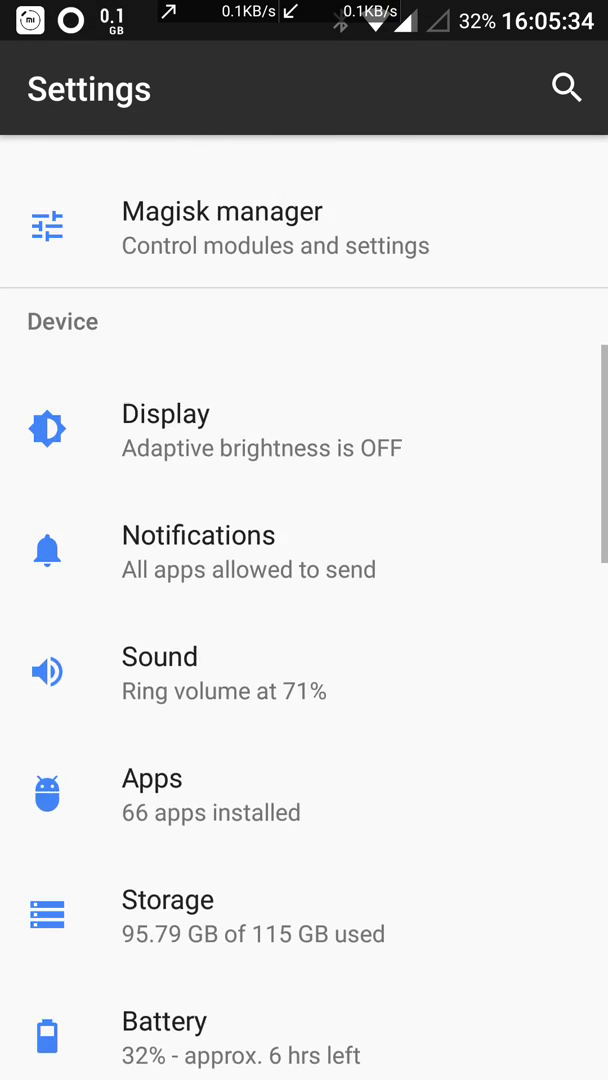
scroll("down", 3)
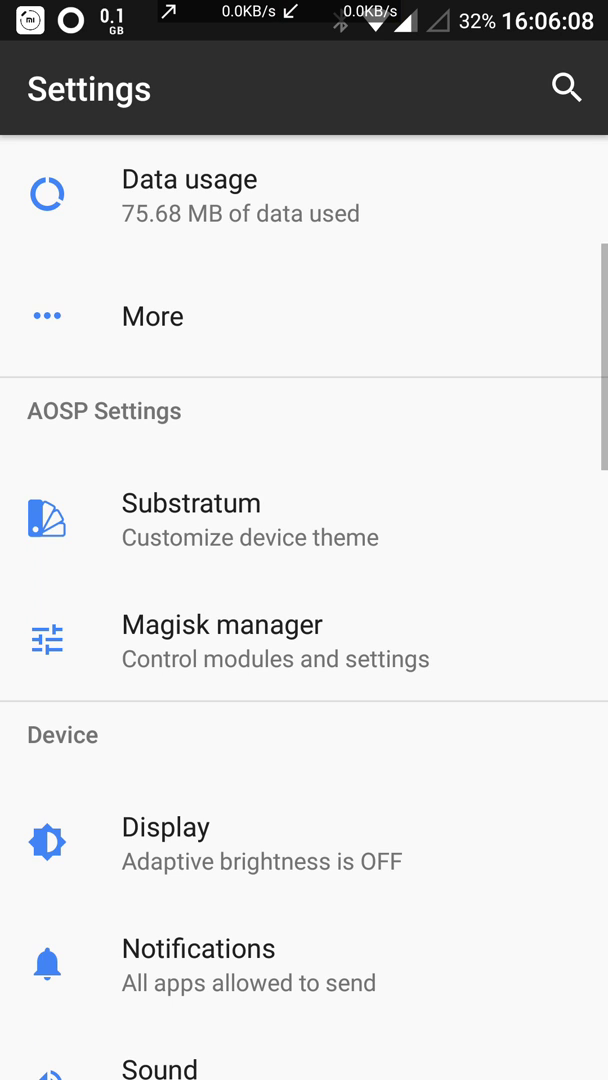
scroll("down", 3)
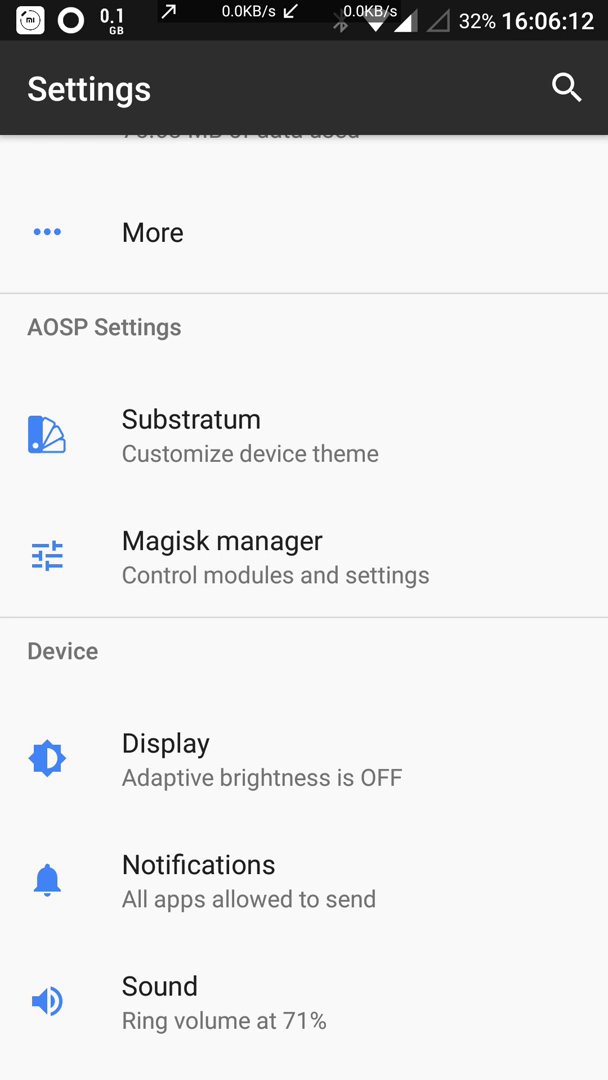
left_click(222, 540)
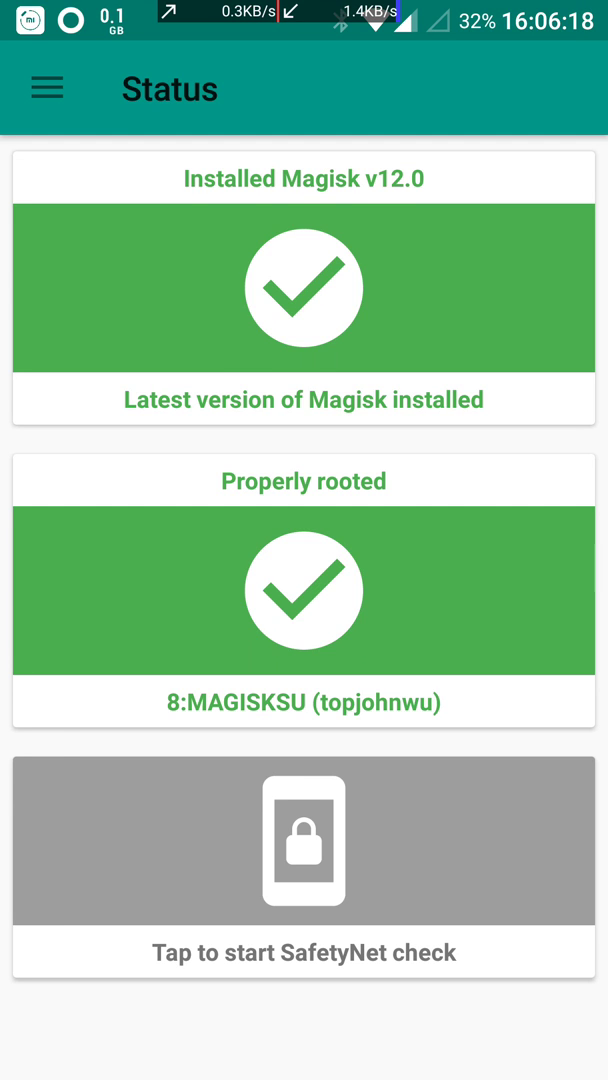
left_click(44, 84)
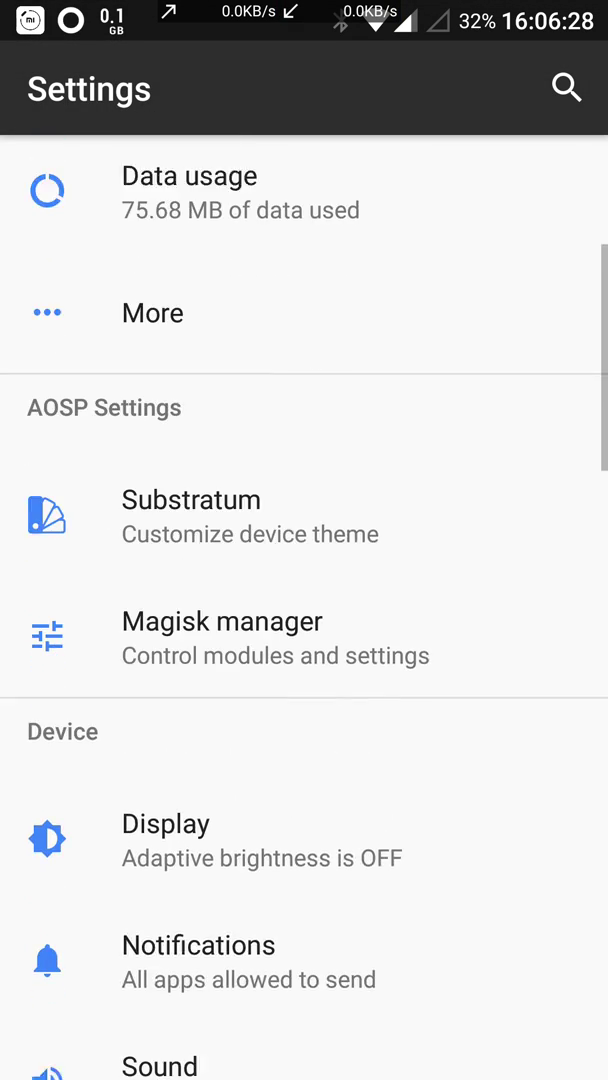
scroll("down", 3)
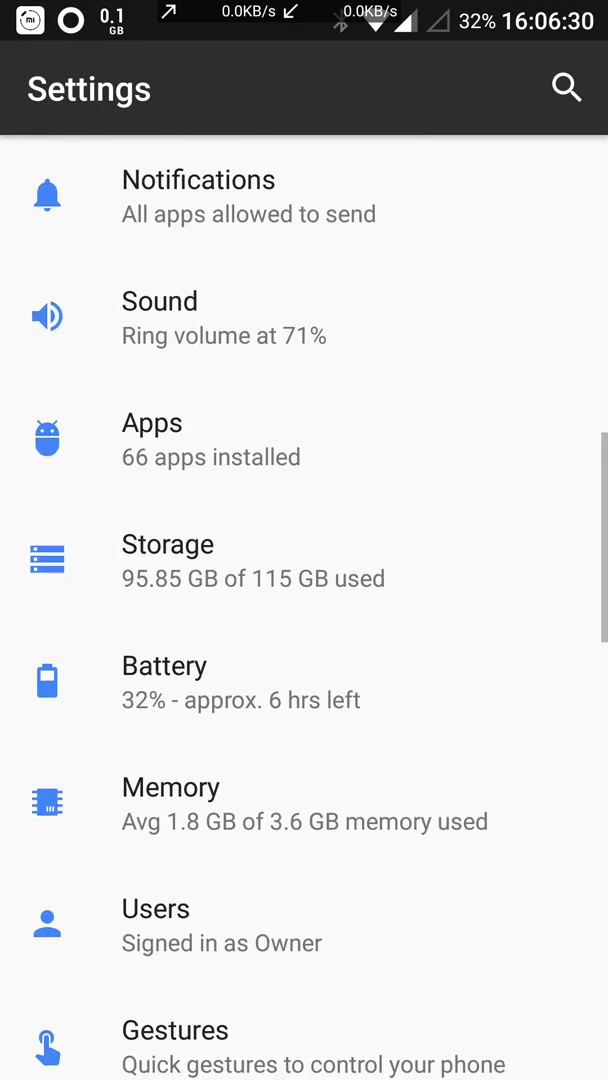
scroll("down", 3)
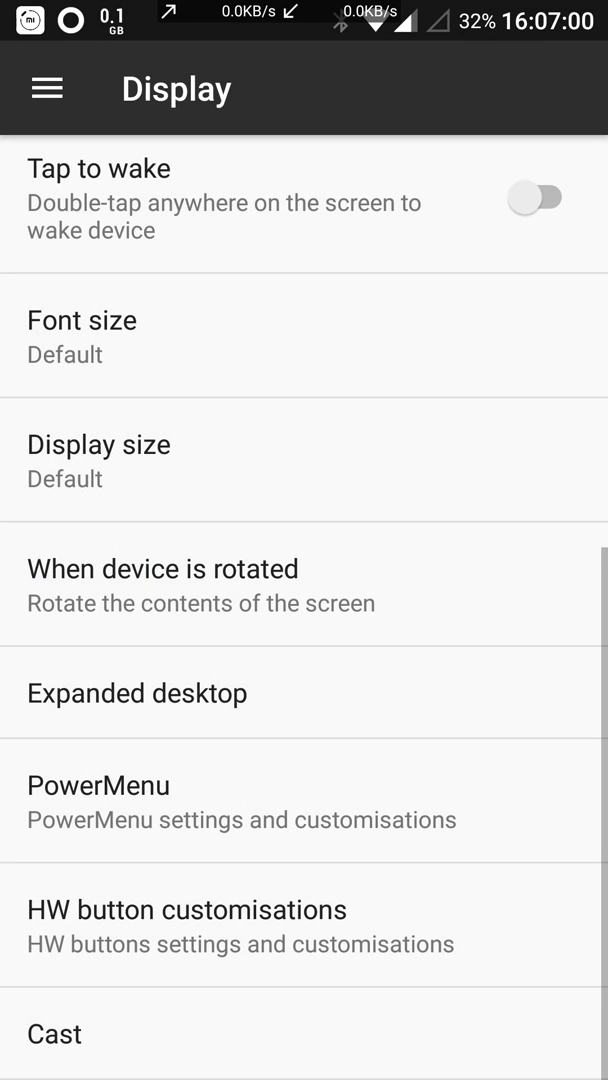
scroll("up", 3)
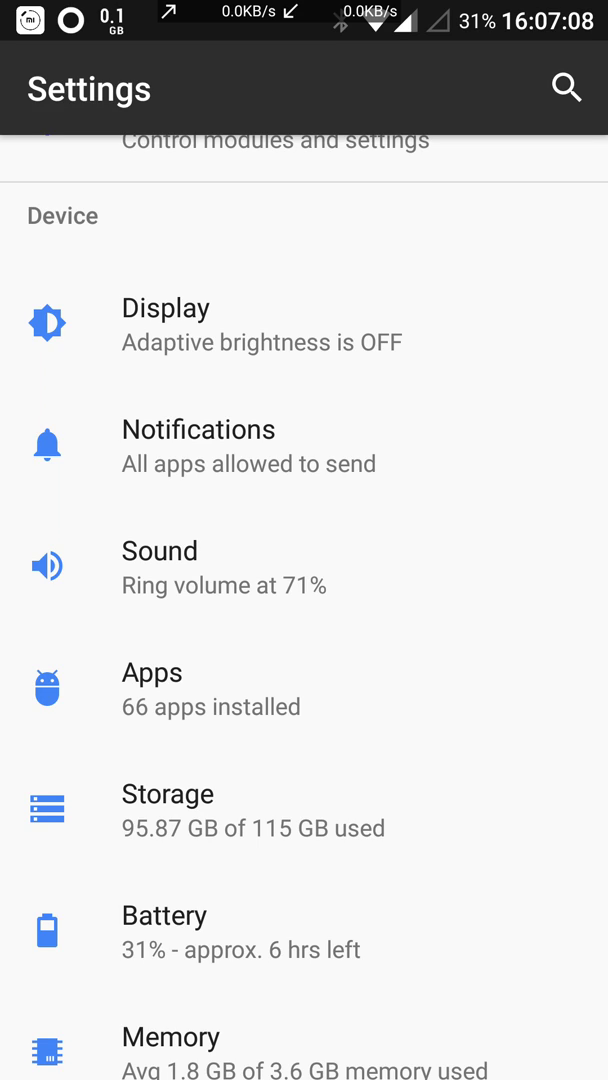
scroll("down", 3)
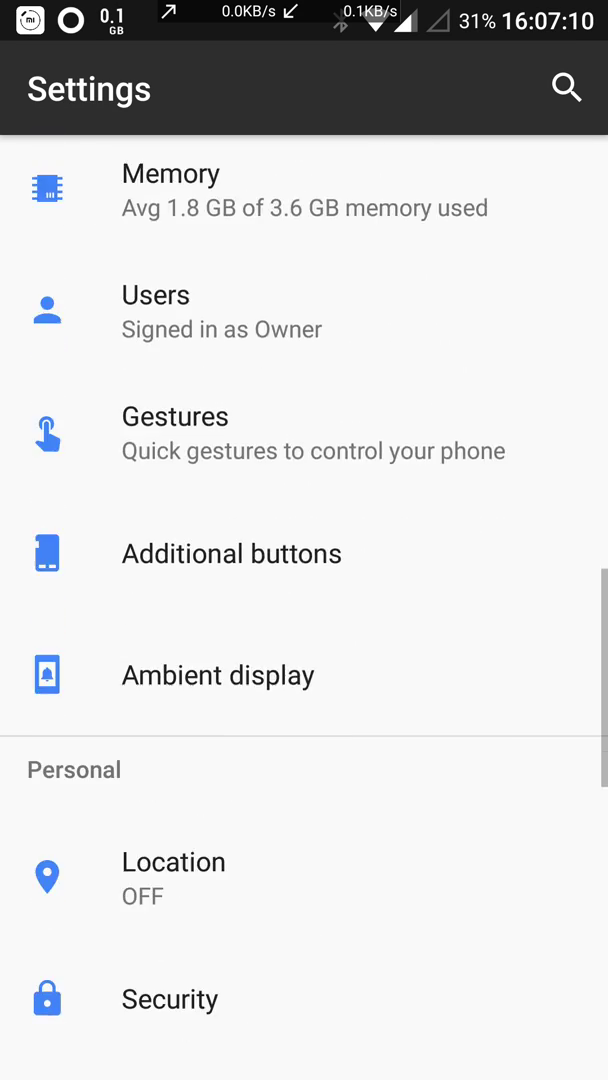
scroll("down", 3)
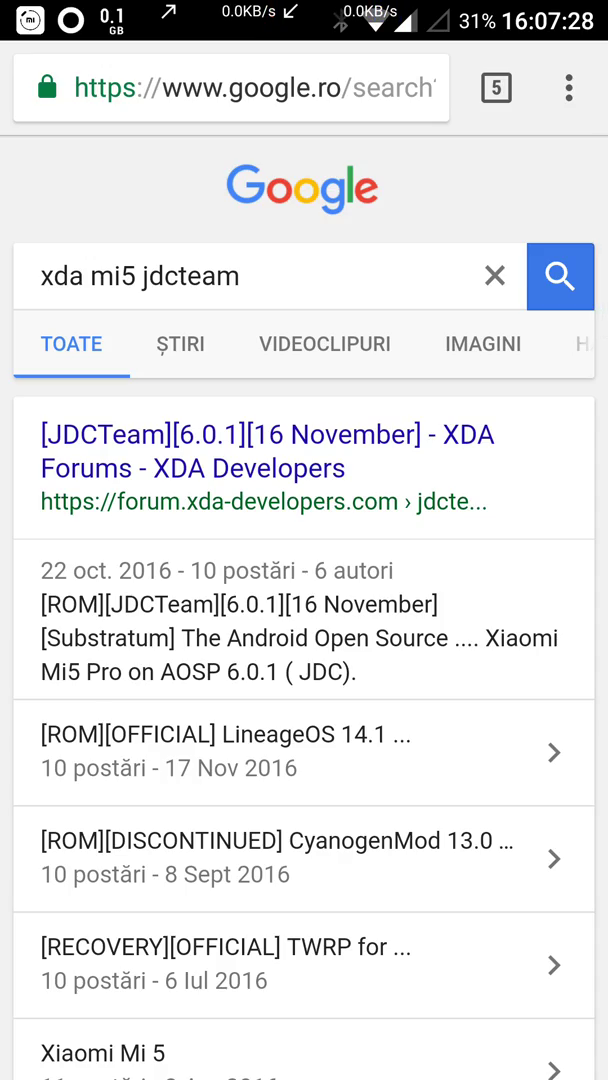
Step: From the 'xda mi5' results reach the Xiaomi Mi 5 ROMs, Kernels, Recoveries forum listing the JDCTeam 7.1.2 thread
scroll("down", 3)
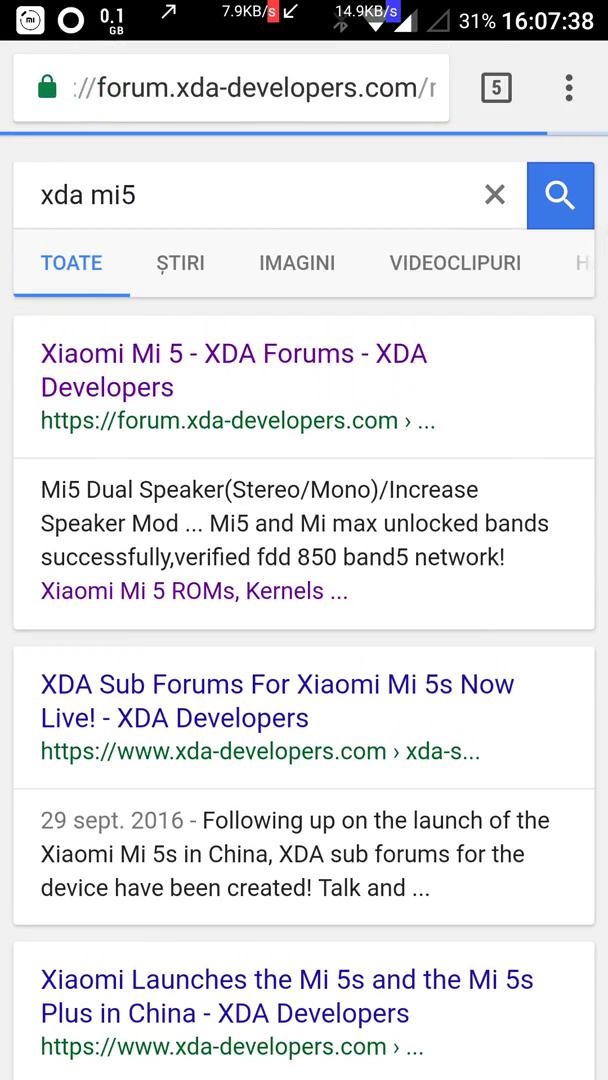
left_click(232, 370)
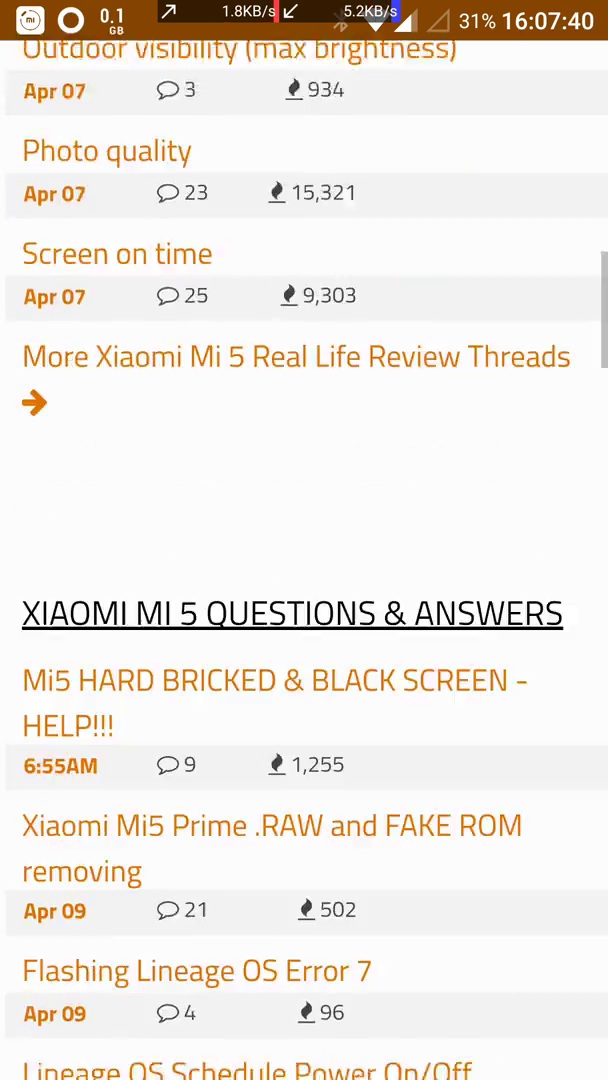
scroll("down", 3)
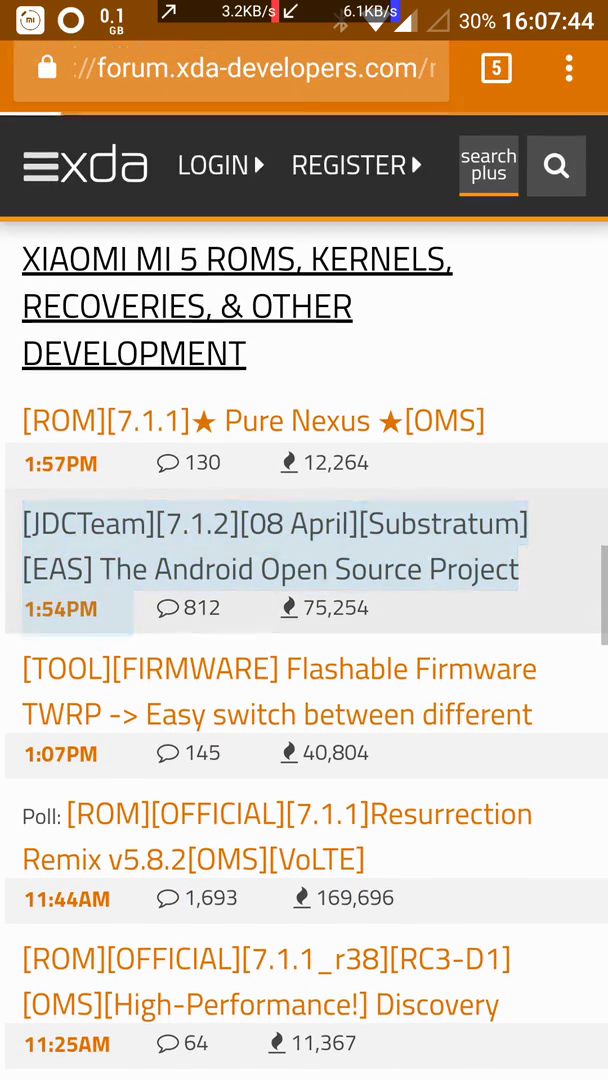
left_click(270, 546)
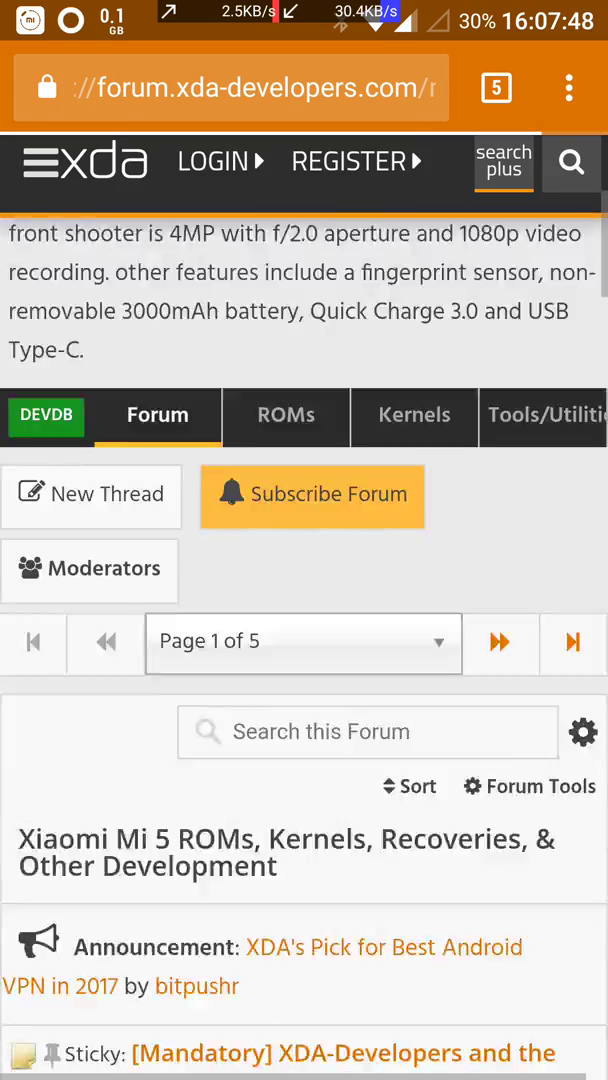
scroll("down", 3)
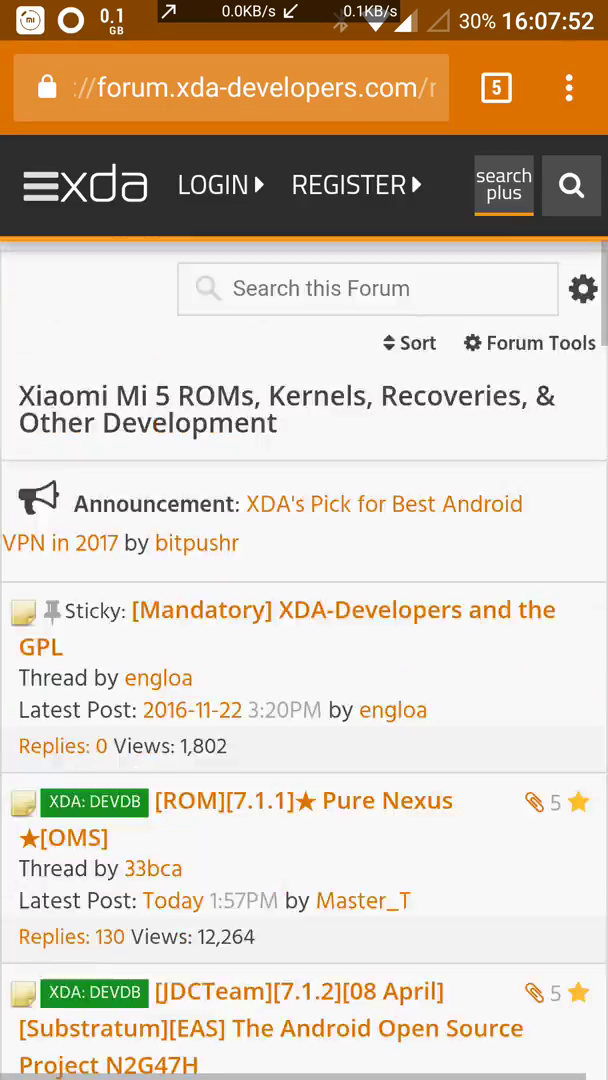
scroll("down", 3)
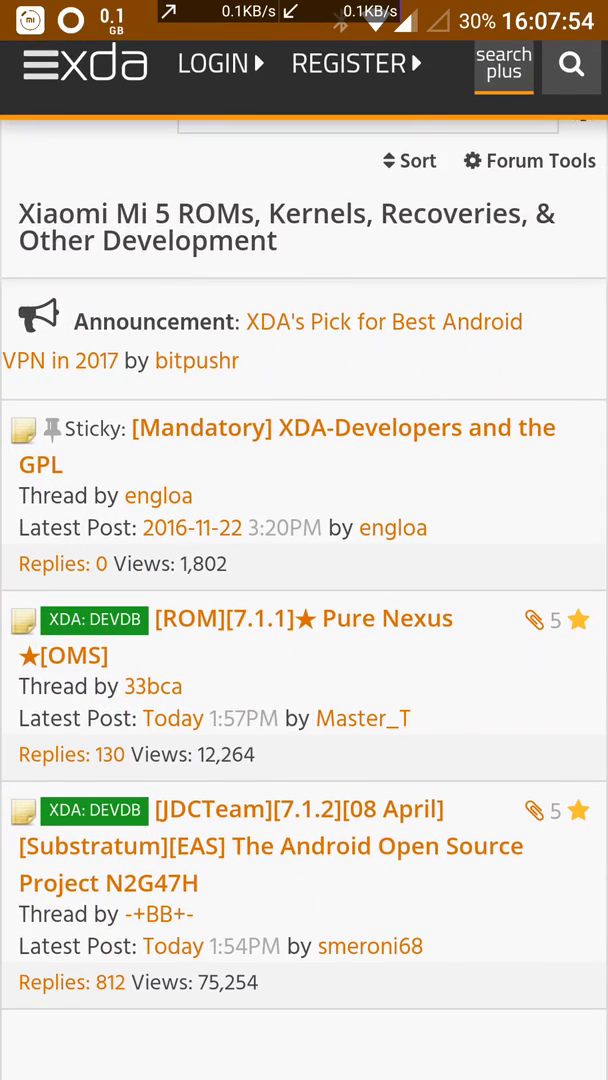